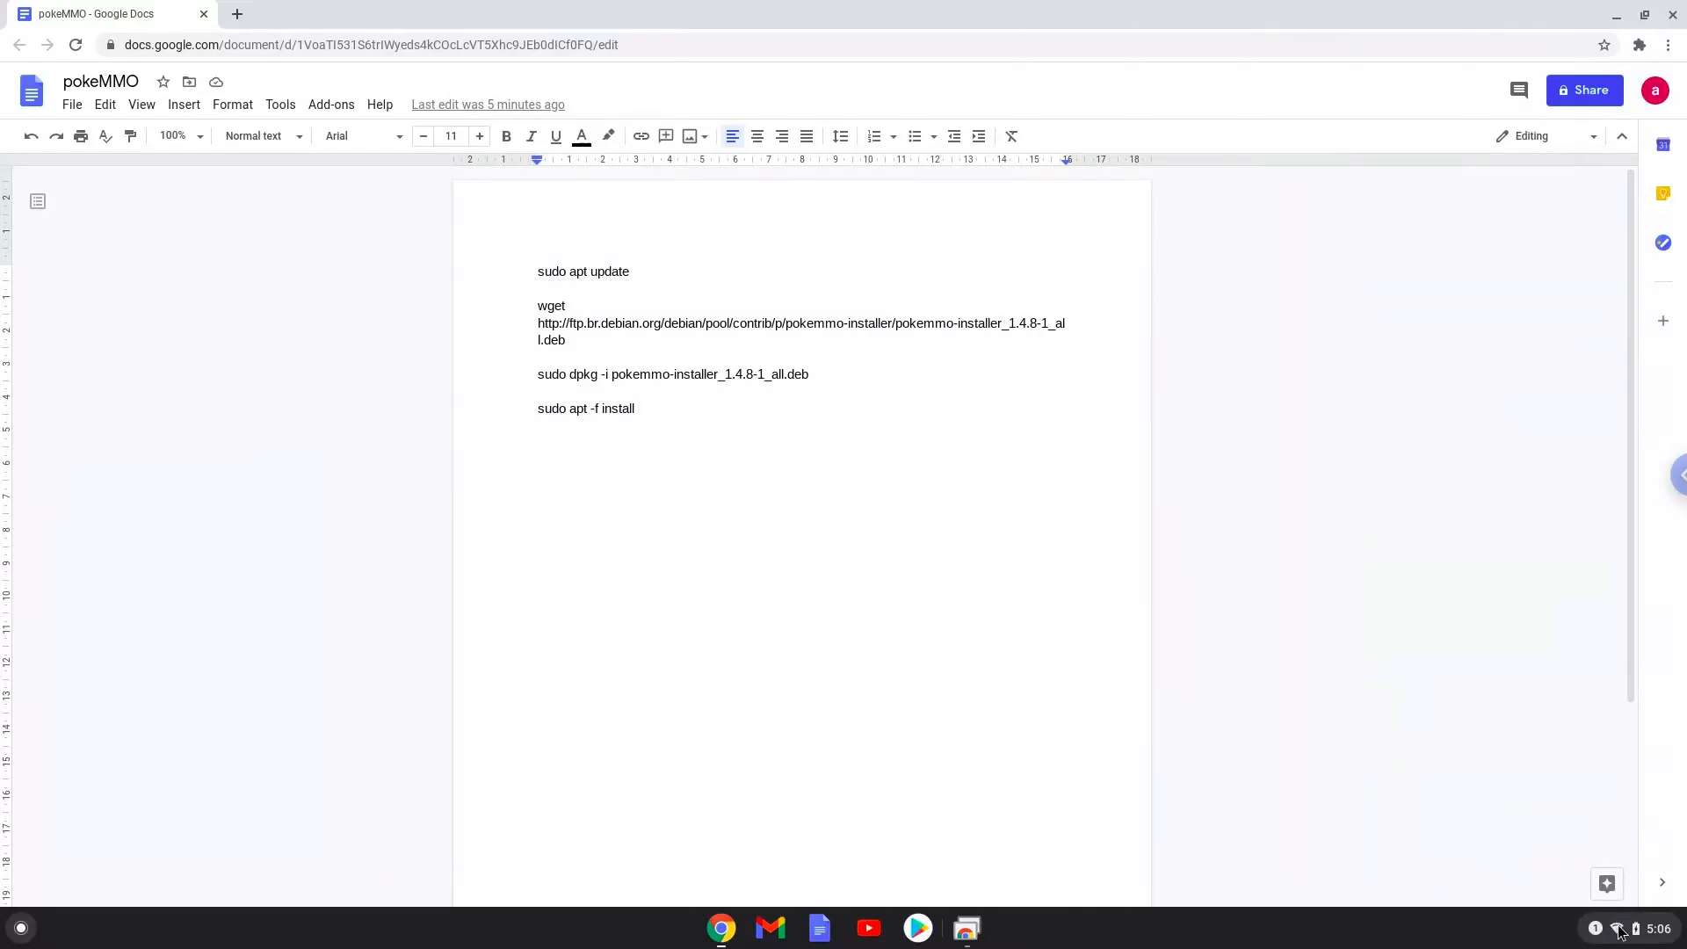
# Go to the Linux (Beta) section of ChromeOS Settings from the status tray
pyautogui.click(1635, 928)
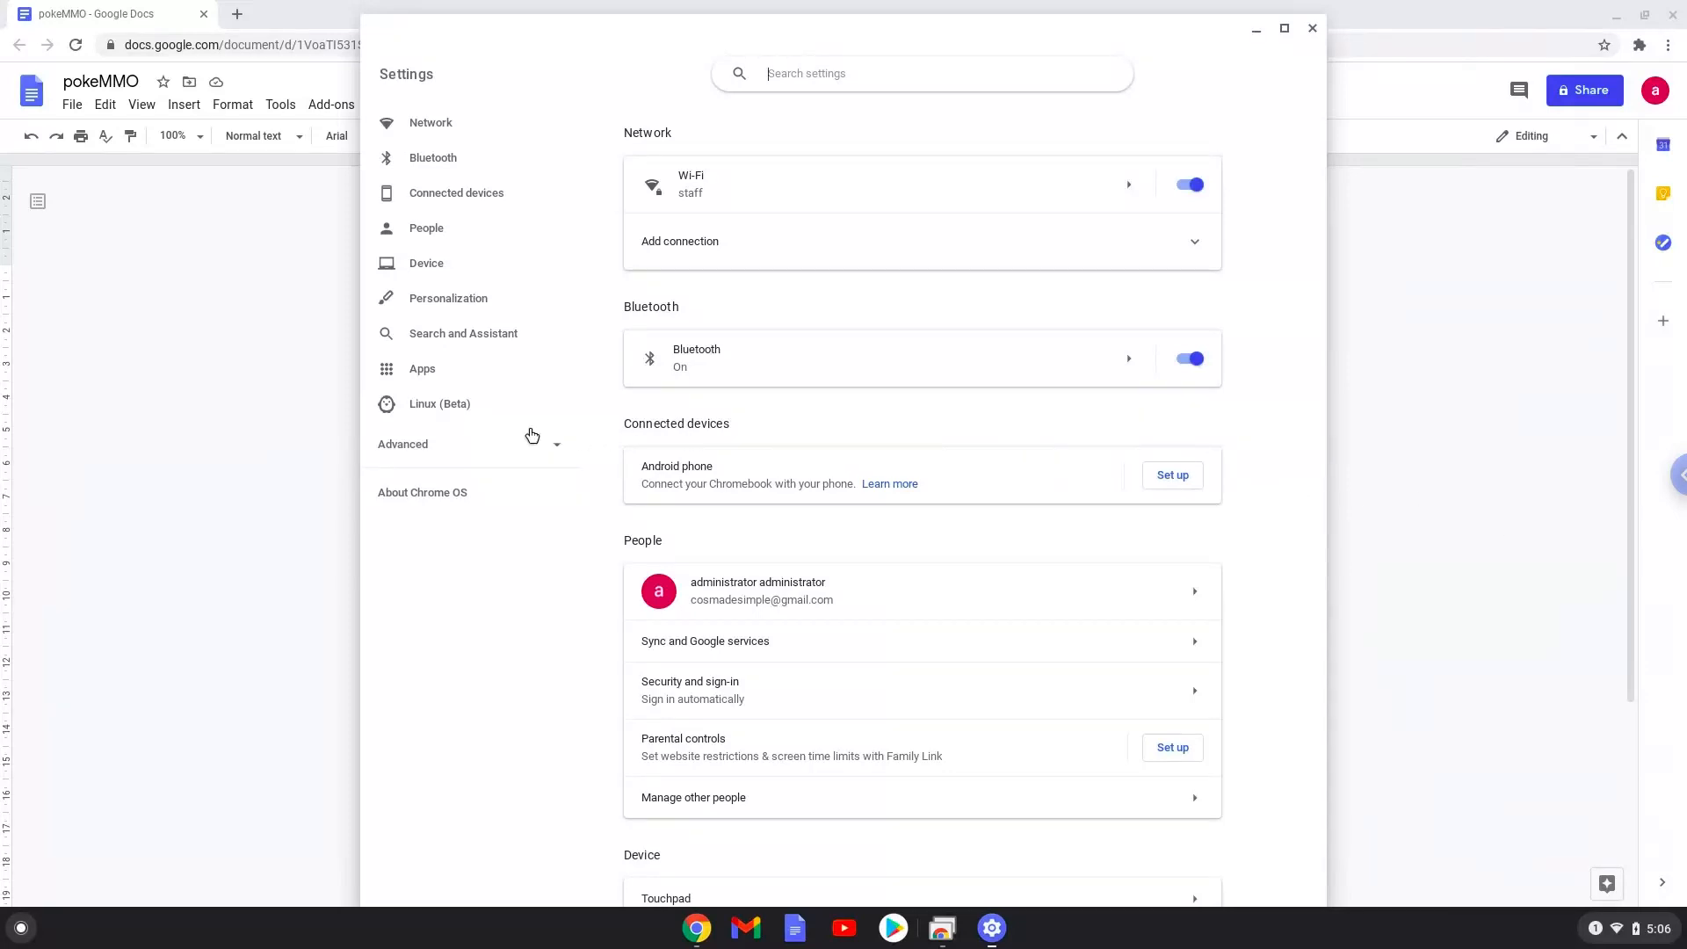
pyautogui.click(439, 405)
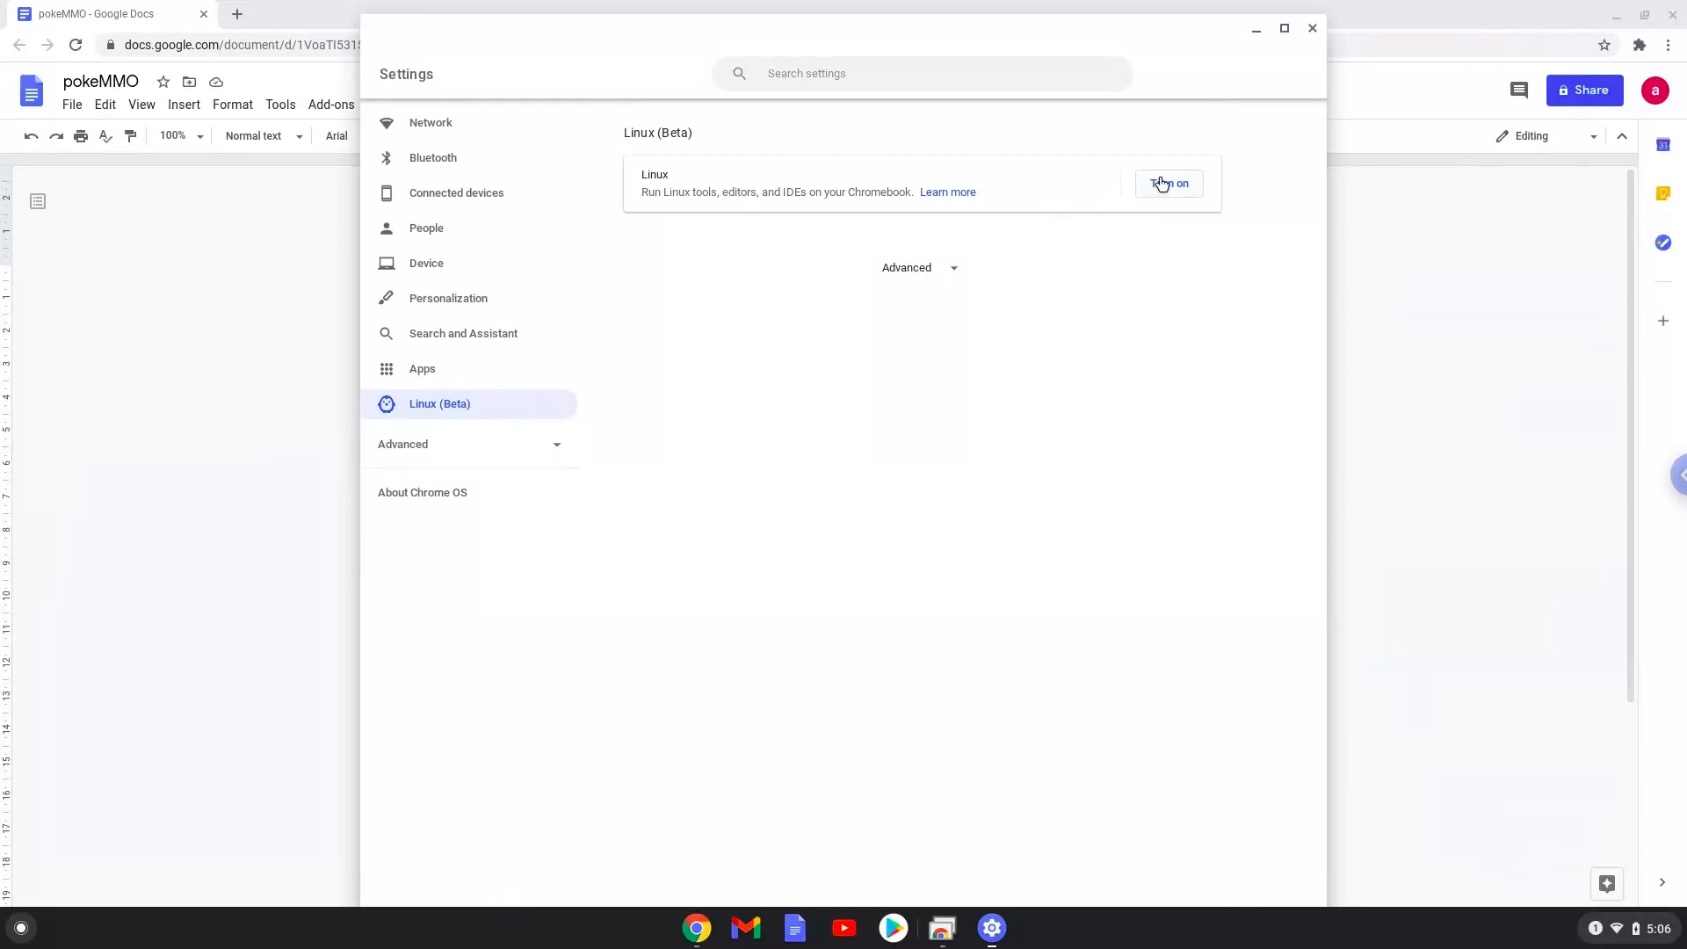
# Turn on Linux (Beta) via the setup dialog, then close the terminal window that appears
pyautogui.click(1168, 183)
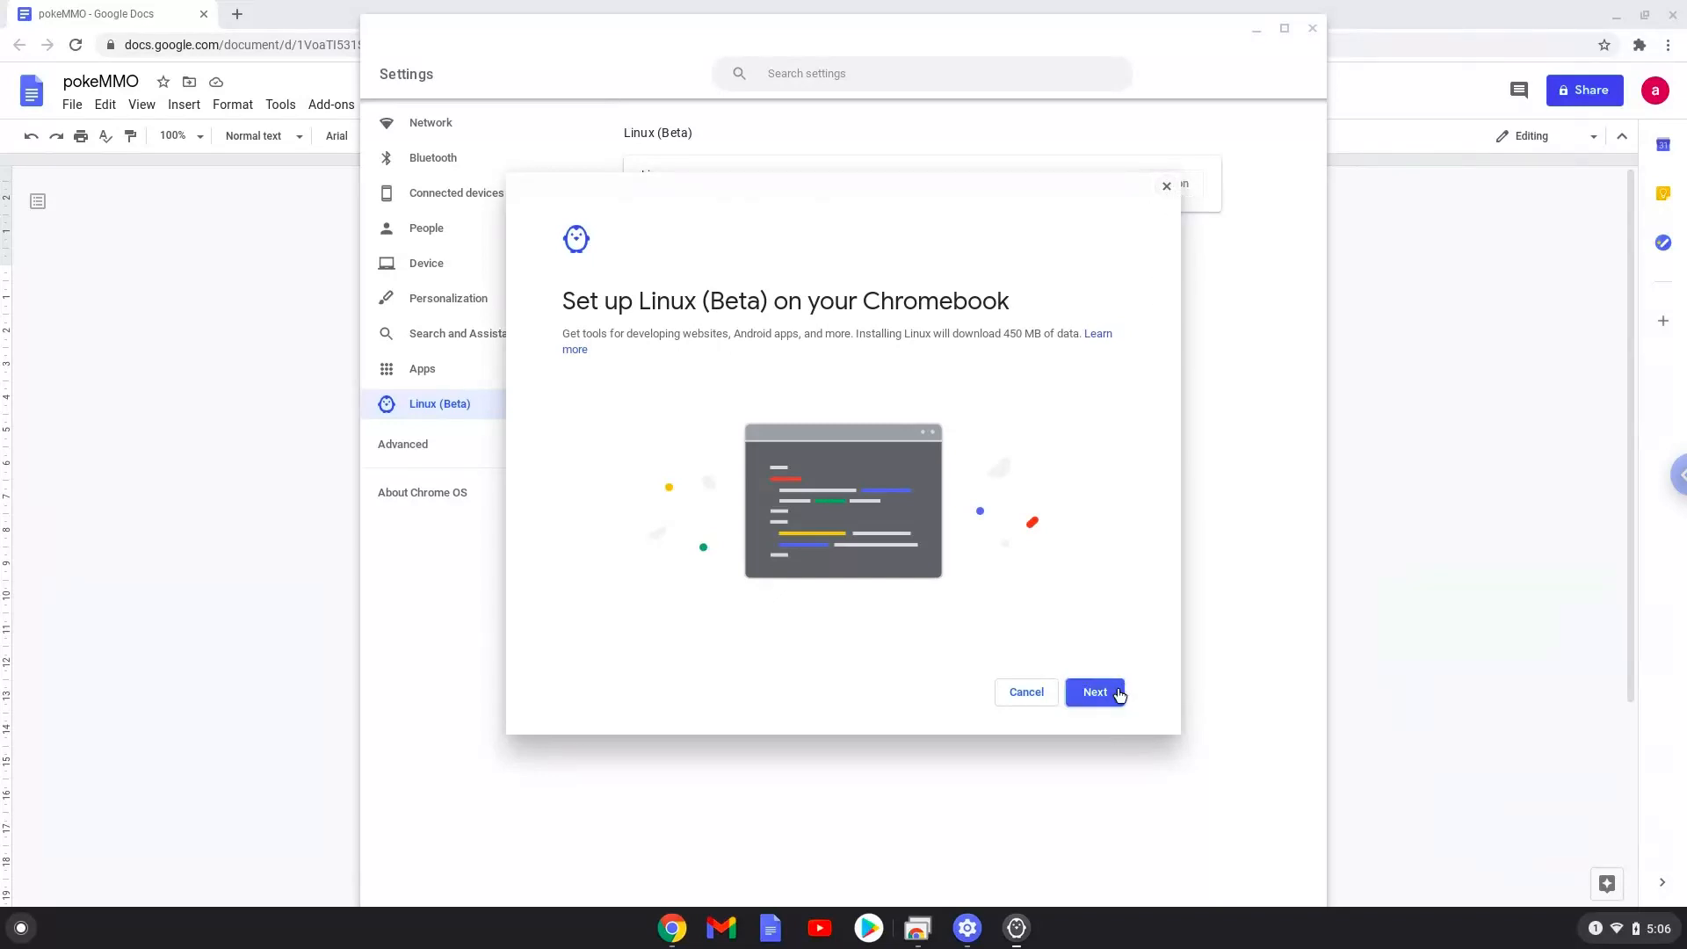
pyautogui.click(1095, 693)
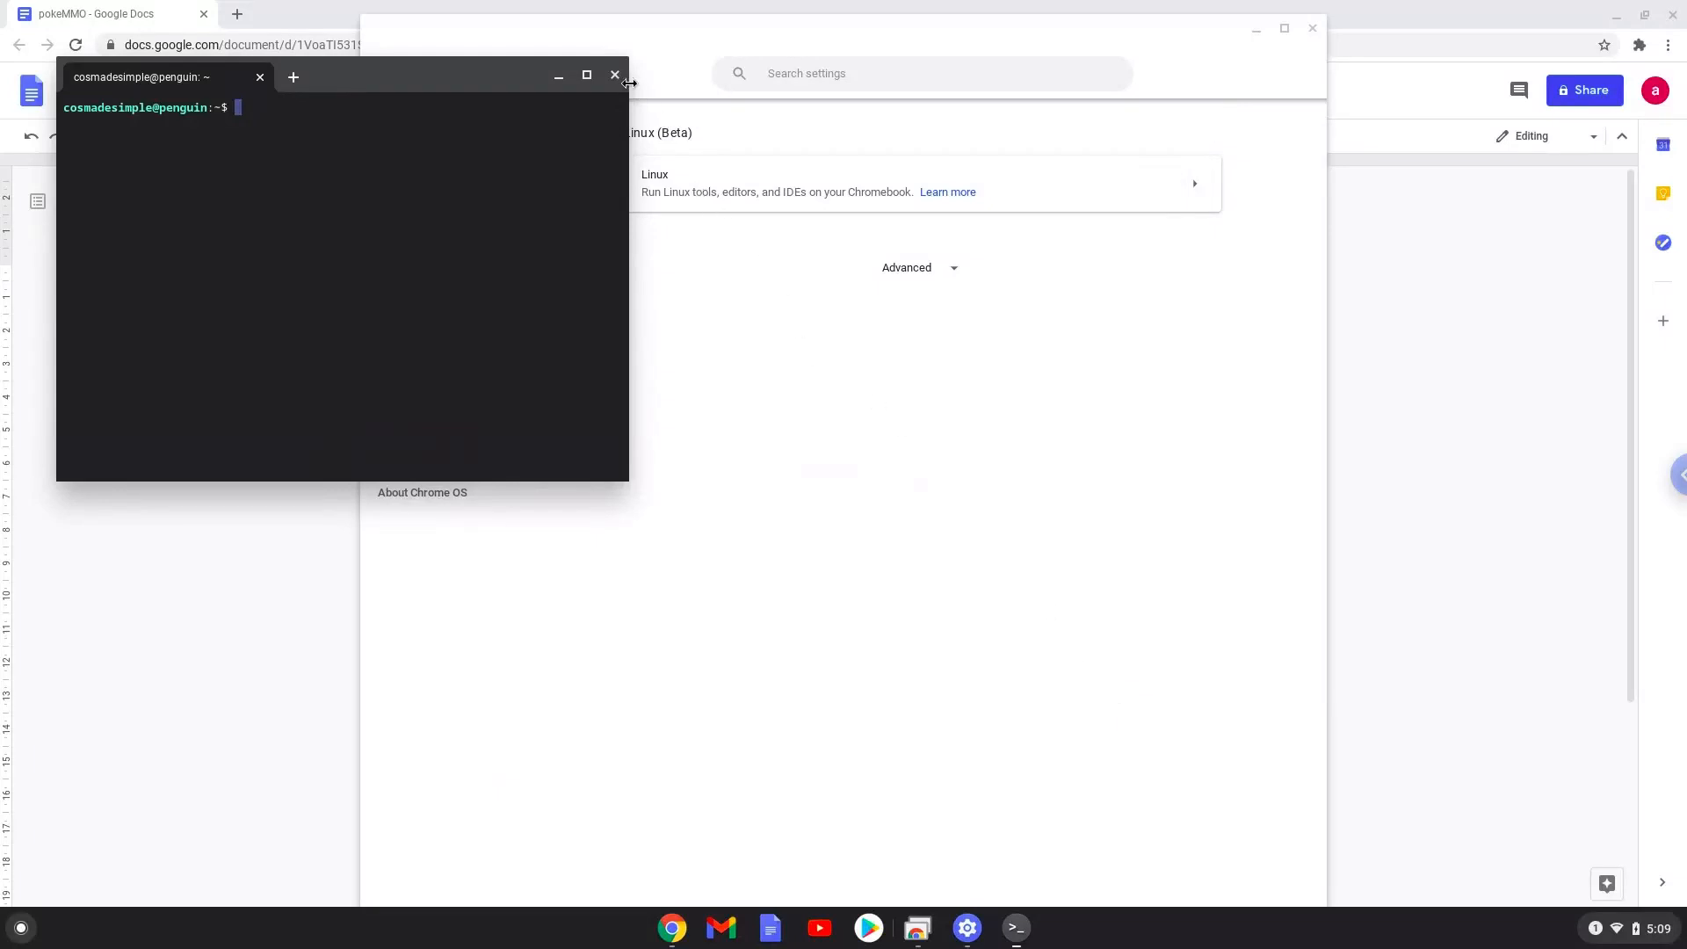
pyautogui.click(615, 75)
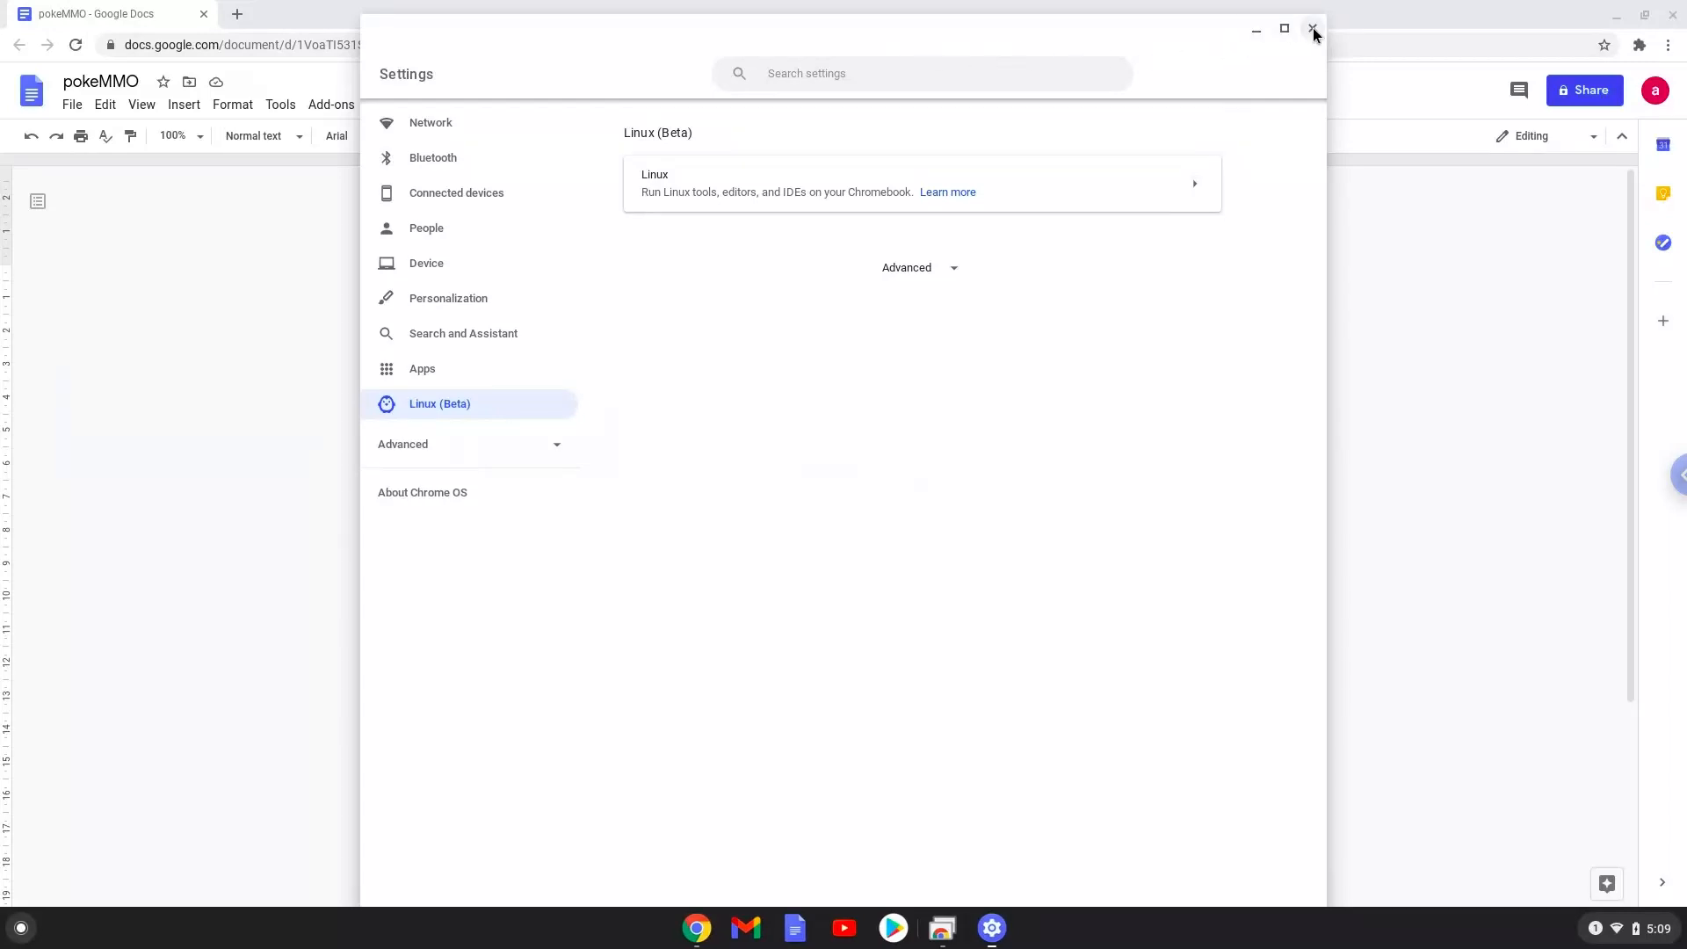
# Close Settings, copy the sudo apt update line from the doc, and search the launcher for 'terminal'
pyautogui.click(1313, 28)
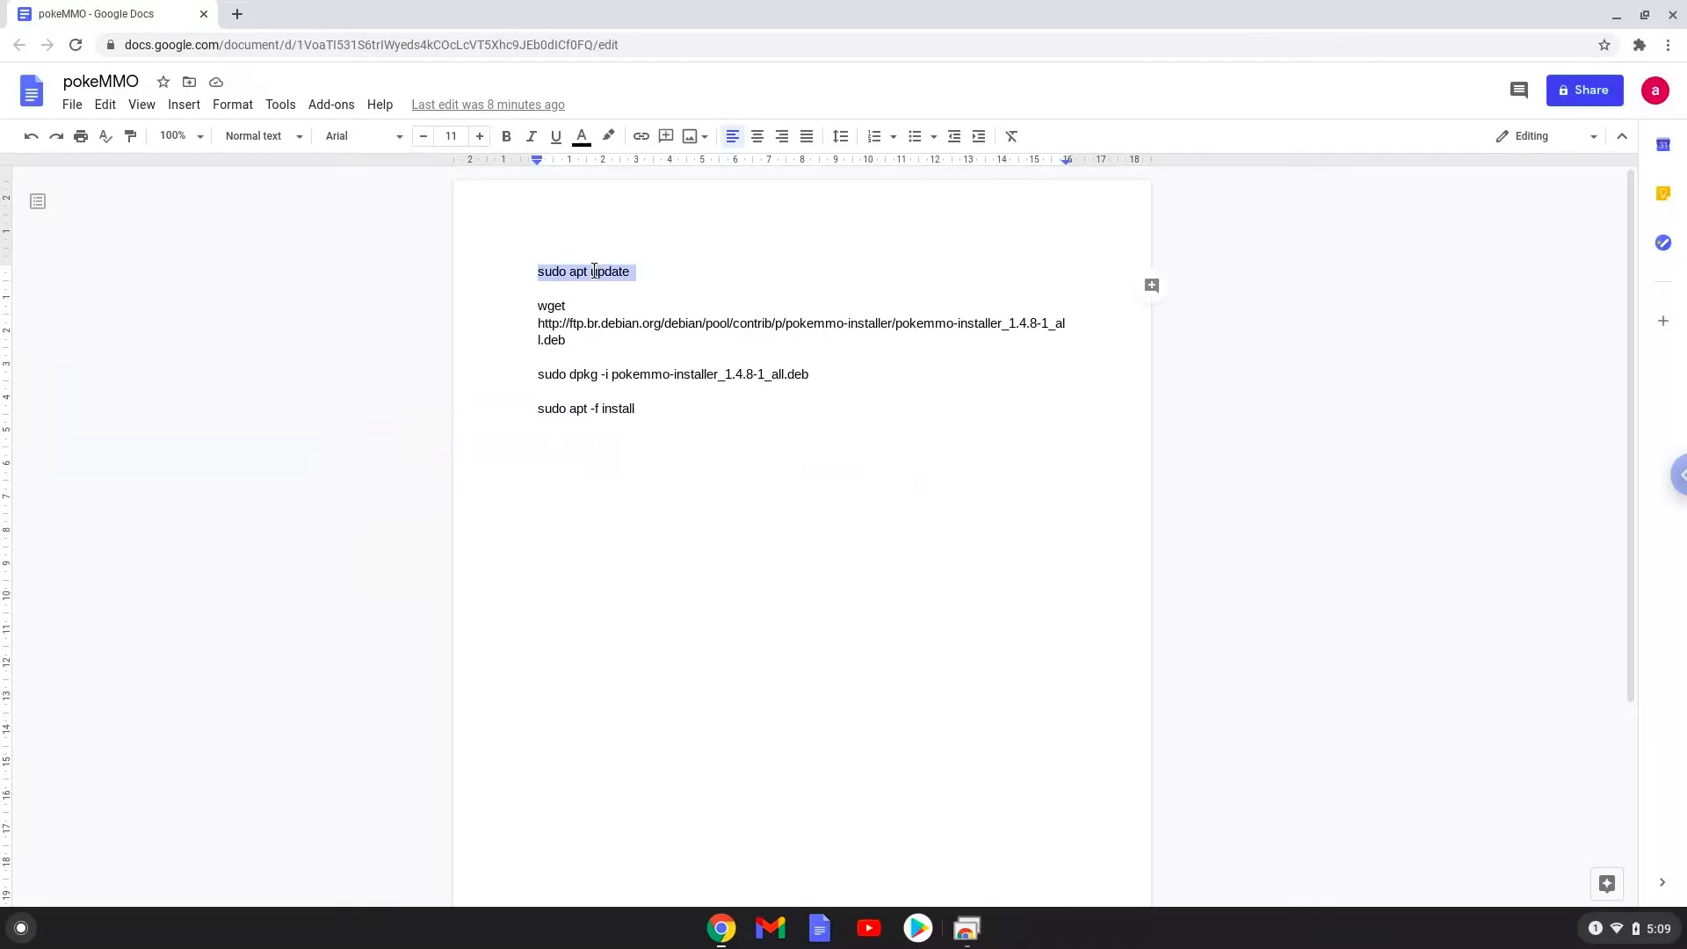
pyautogui.rightClick(592, 270)
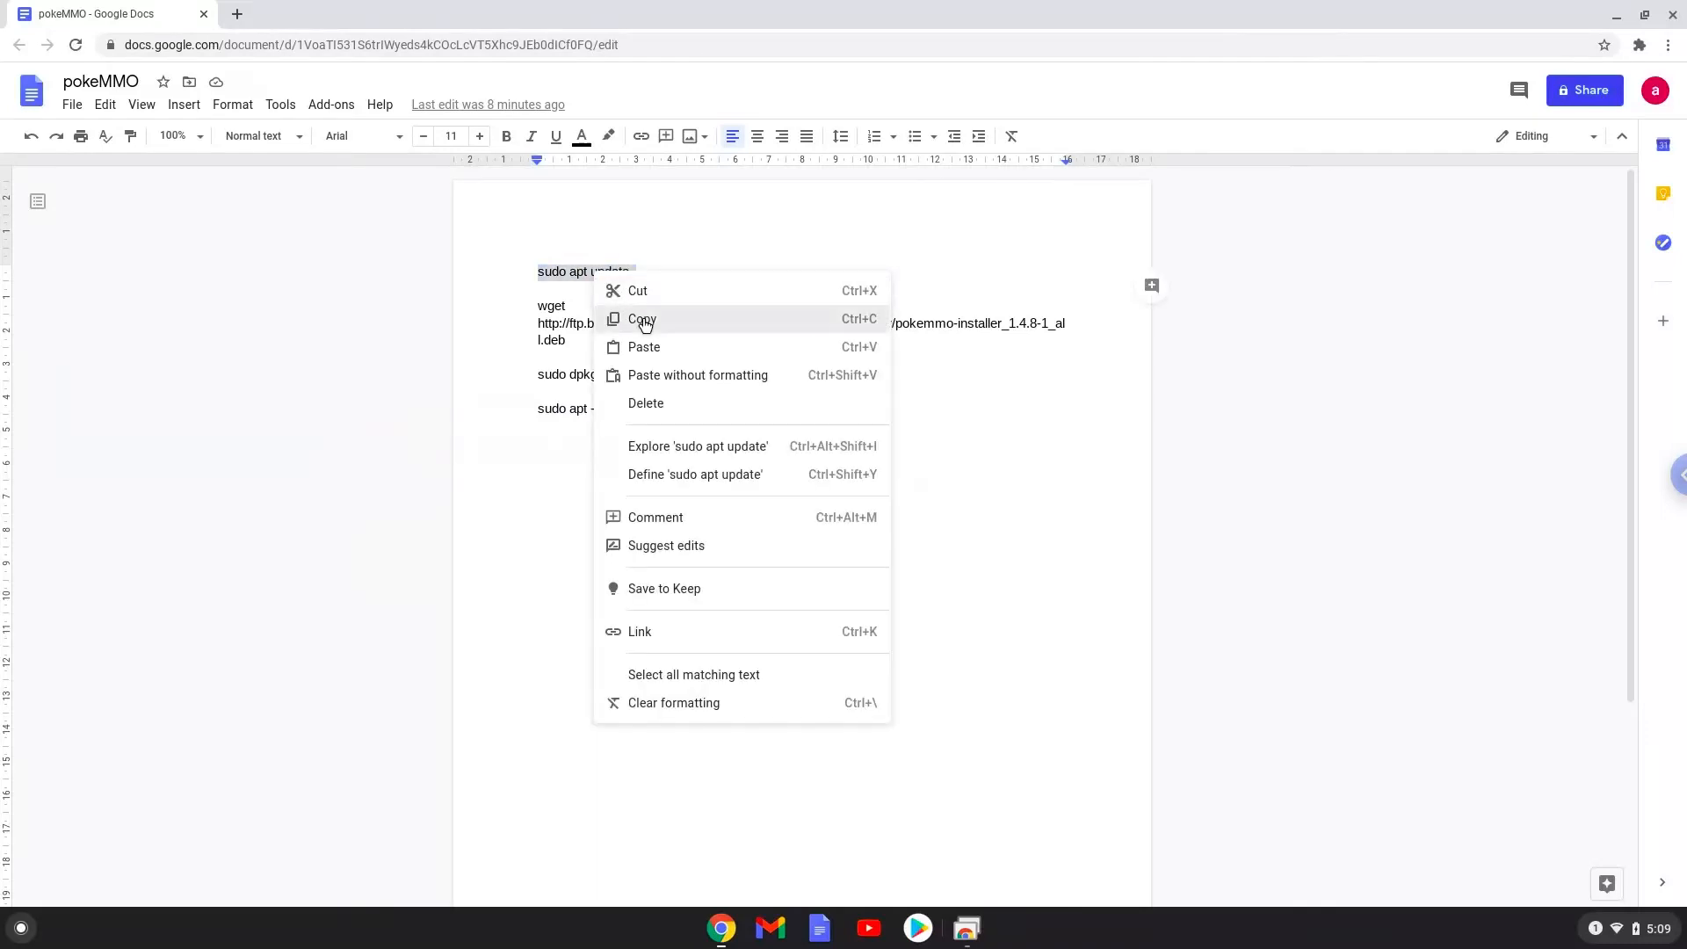
pyautogui.click(643, 318)
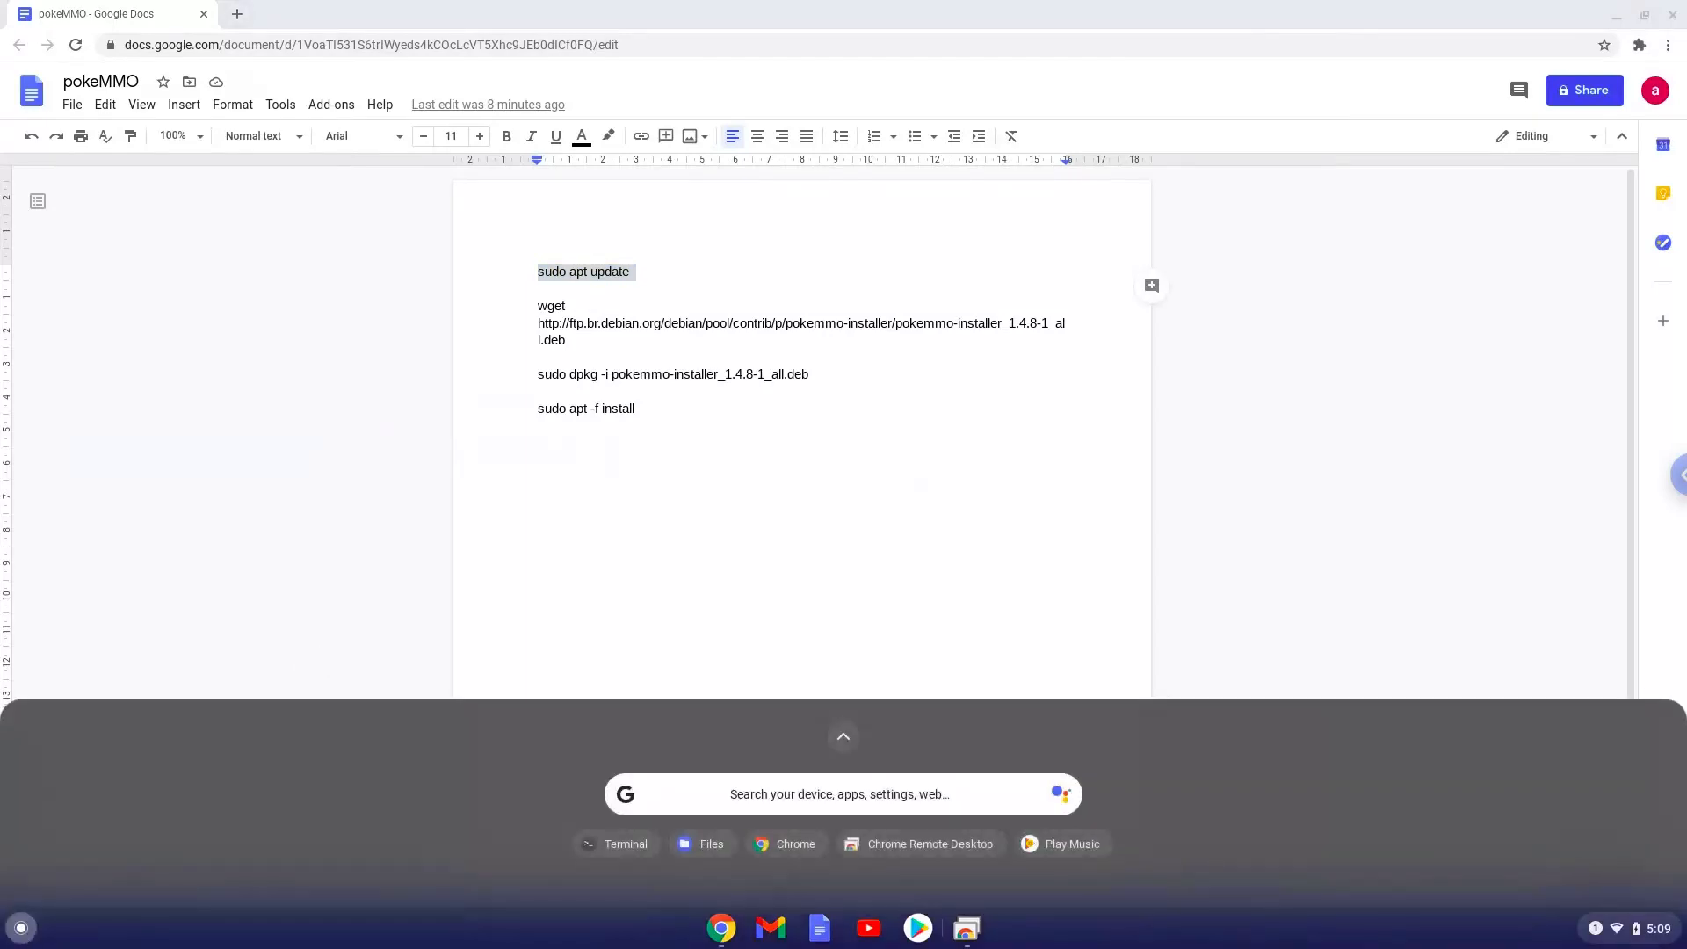
pyautogui.write('terminal')
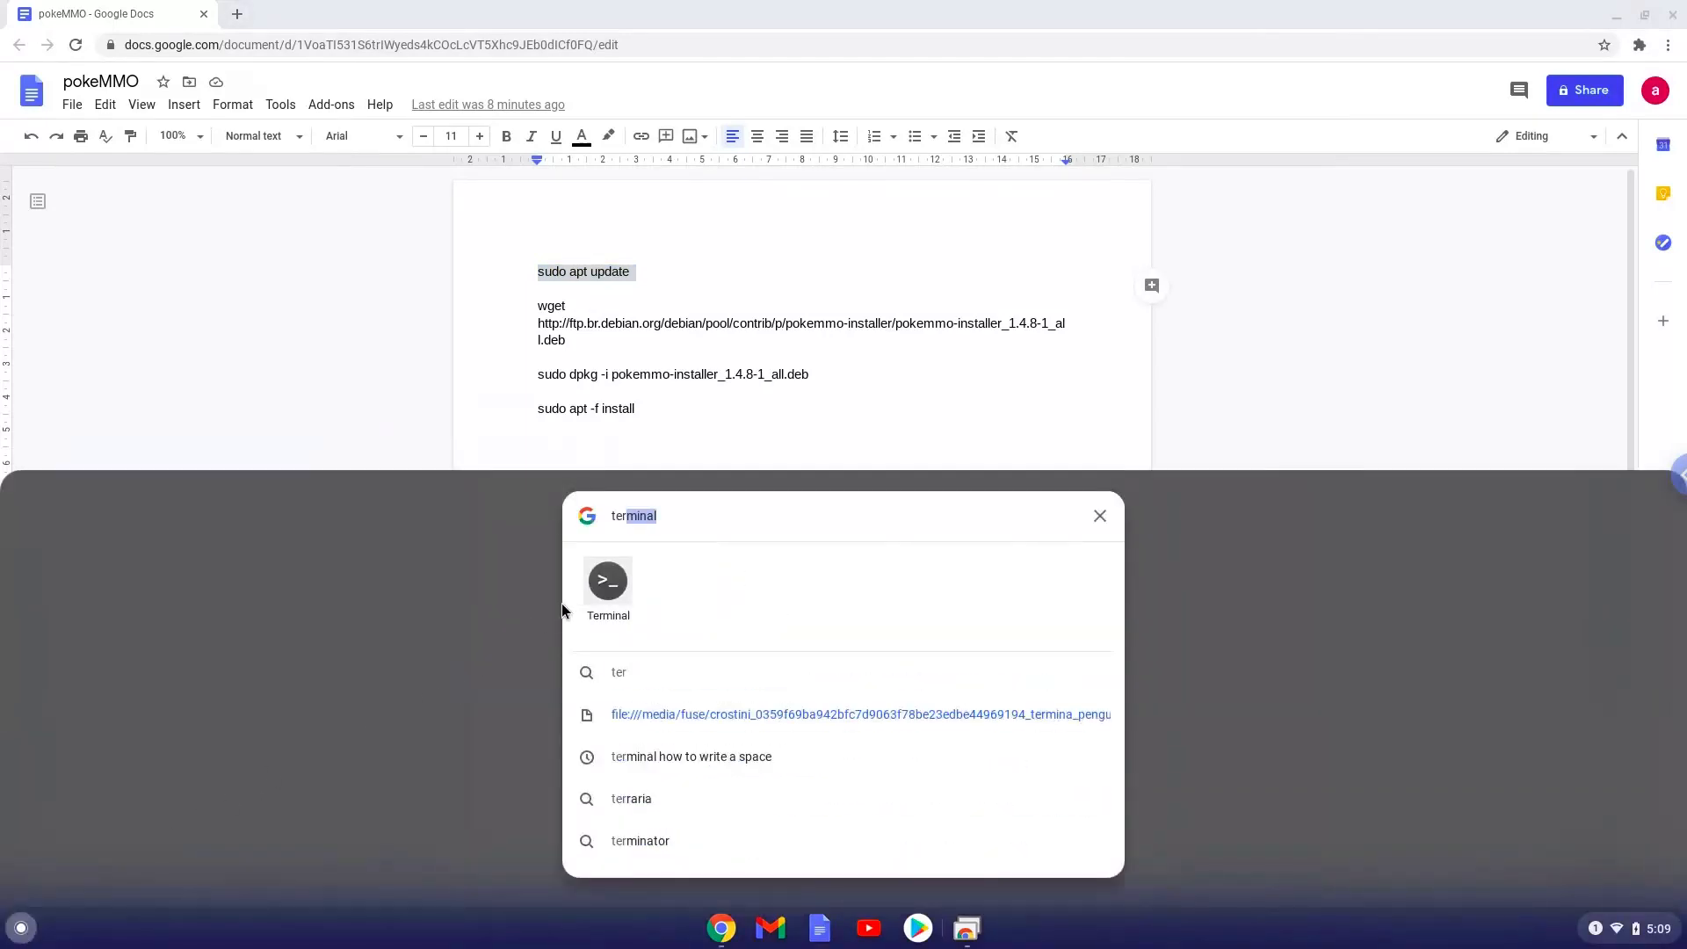
# Run sudo apt update in the Terminal, then return to the Google Docs command list
pyautogui.click(606, 582)
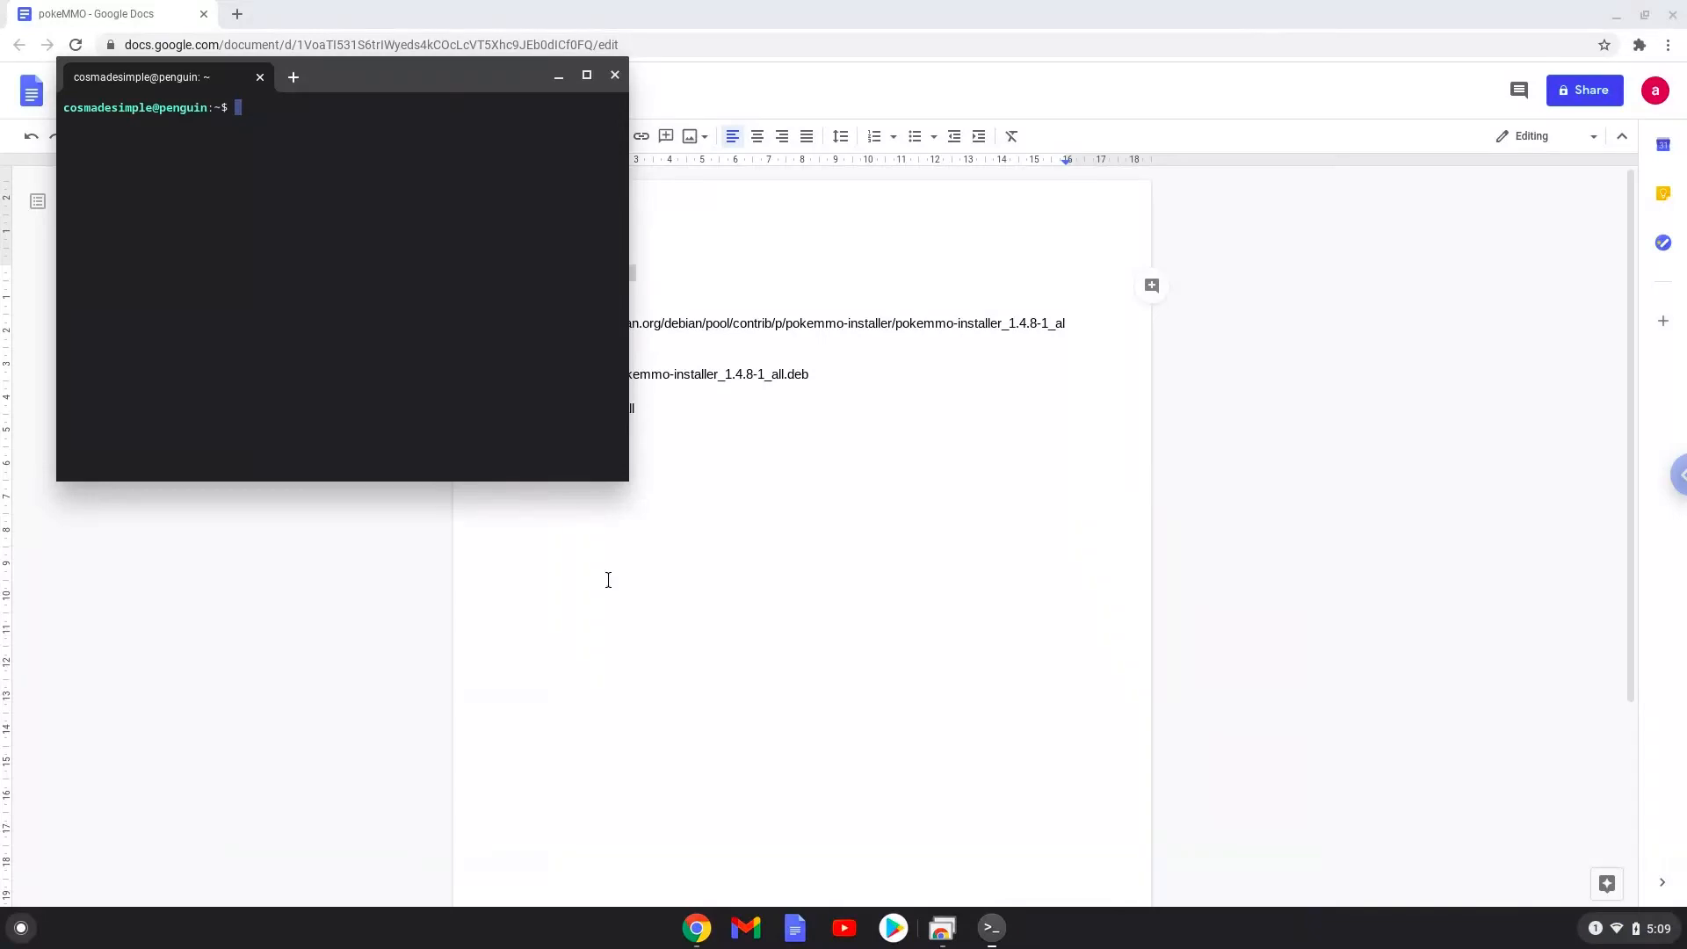
pyautogui.moveTo(444, 79)
pyautogui.write('sudo apt update')
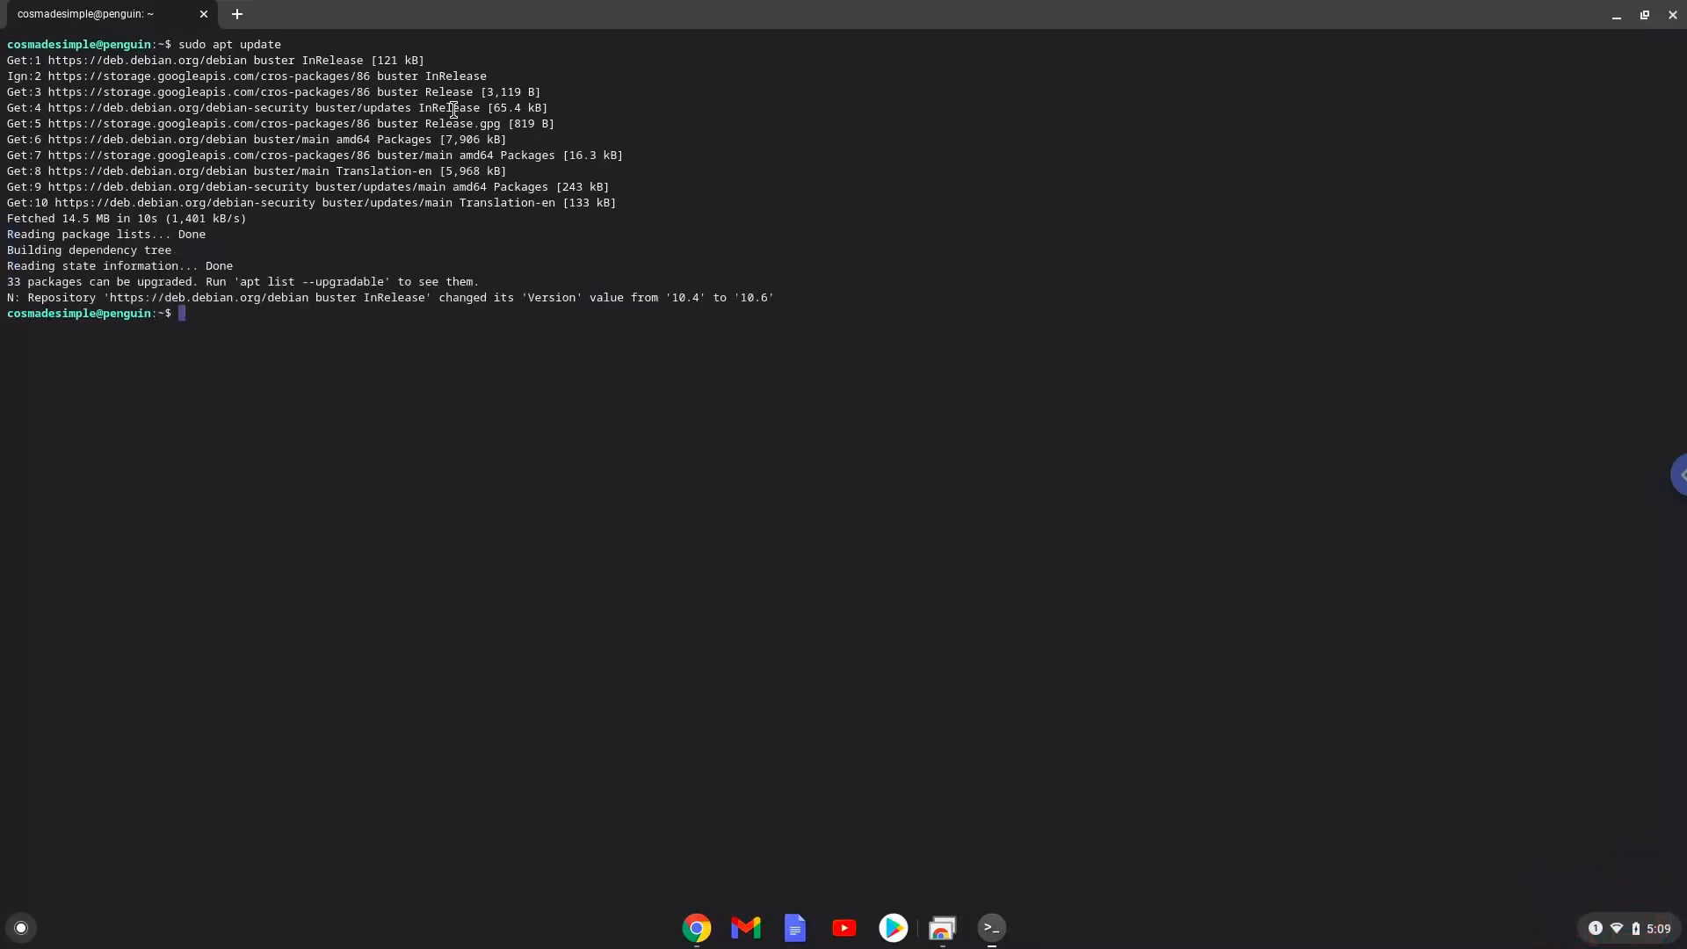
pyautogui.moveTo(482, 381)
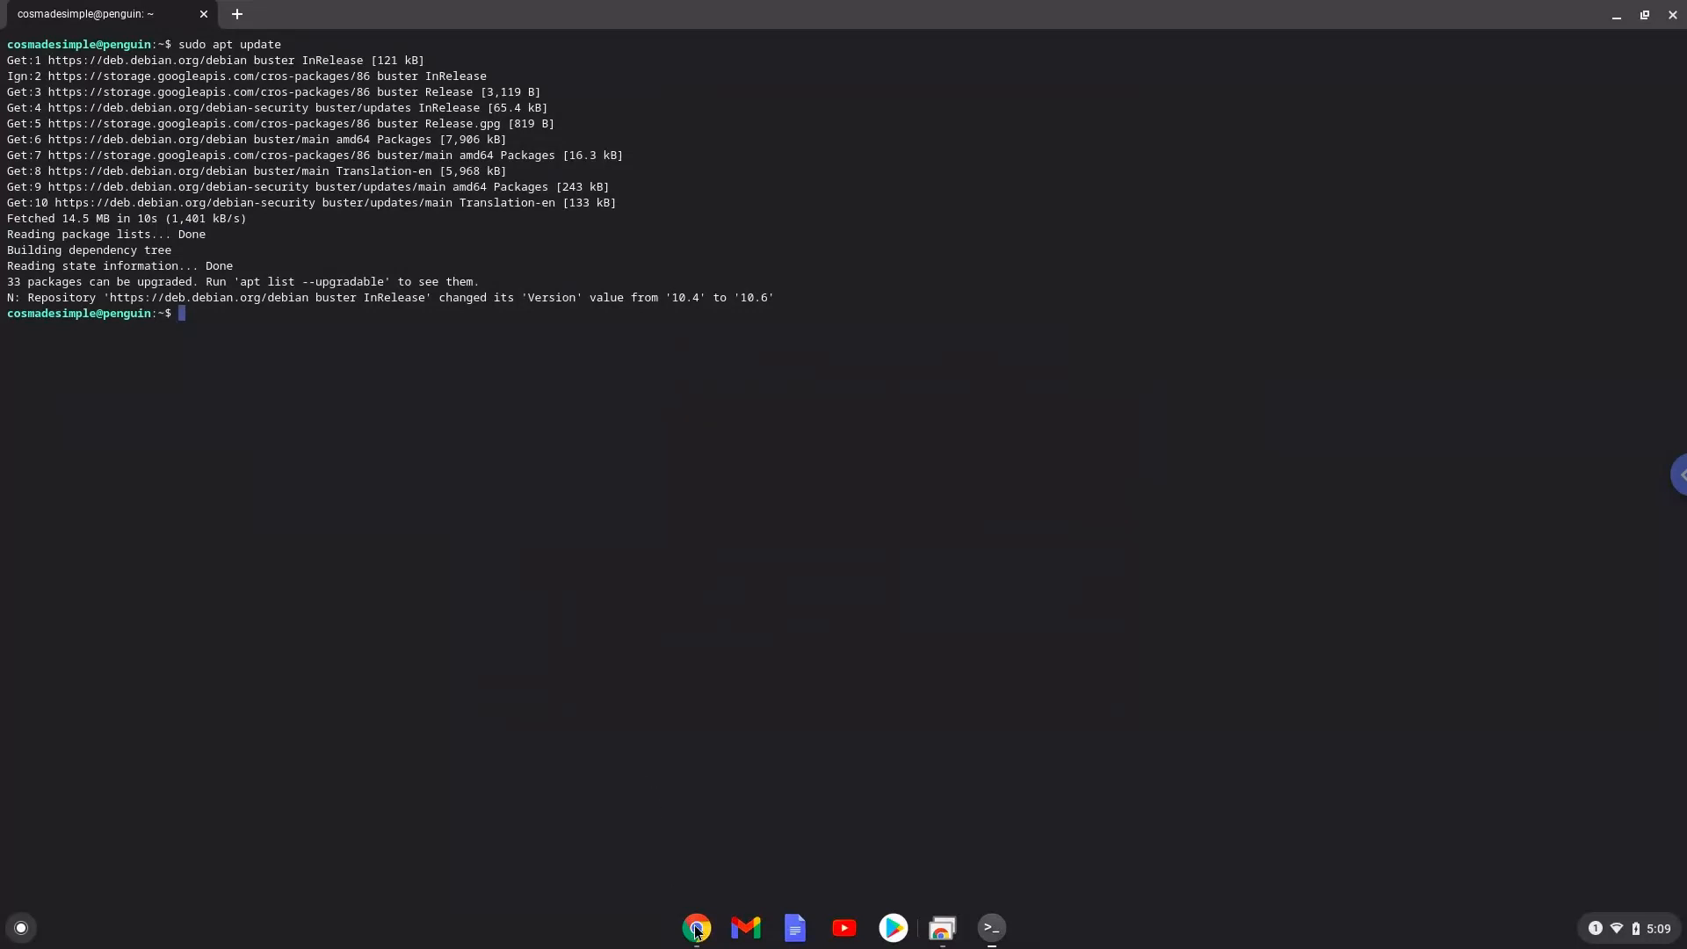
pyautogui.click(697, 928)
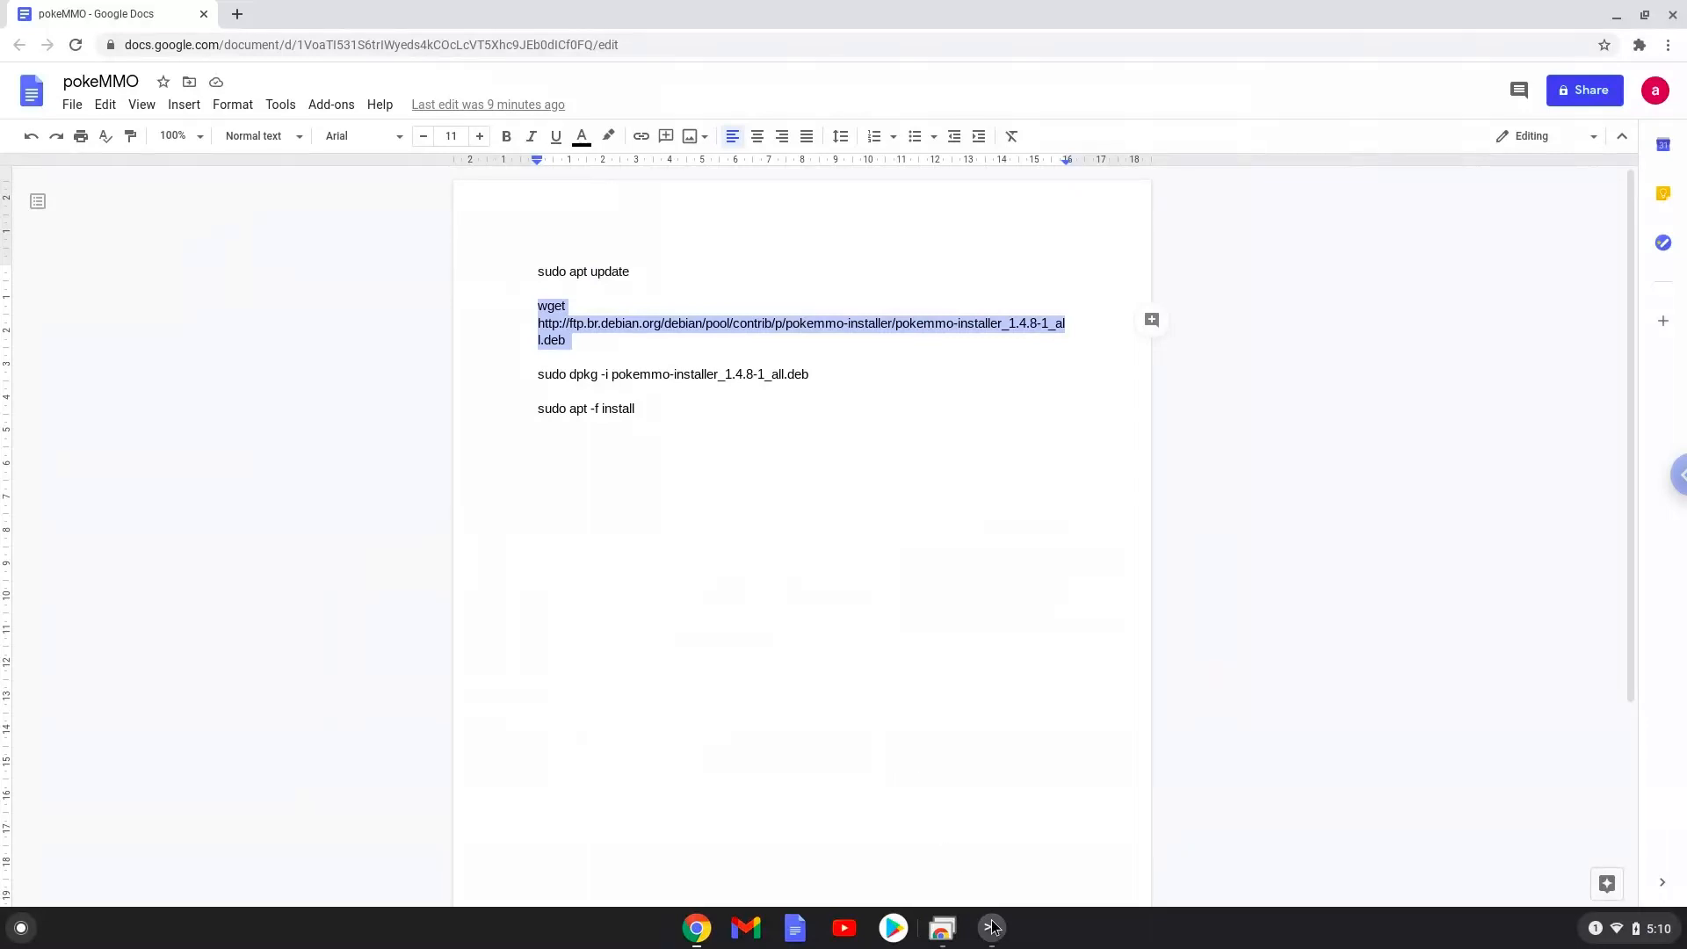
# Download the PokeMMO .deb with wget and copy the sudo dpkg -i install line to run it
pyautogui.click(988, 928)
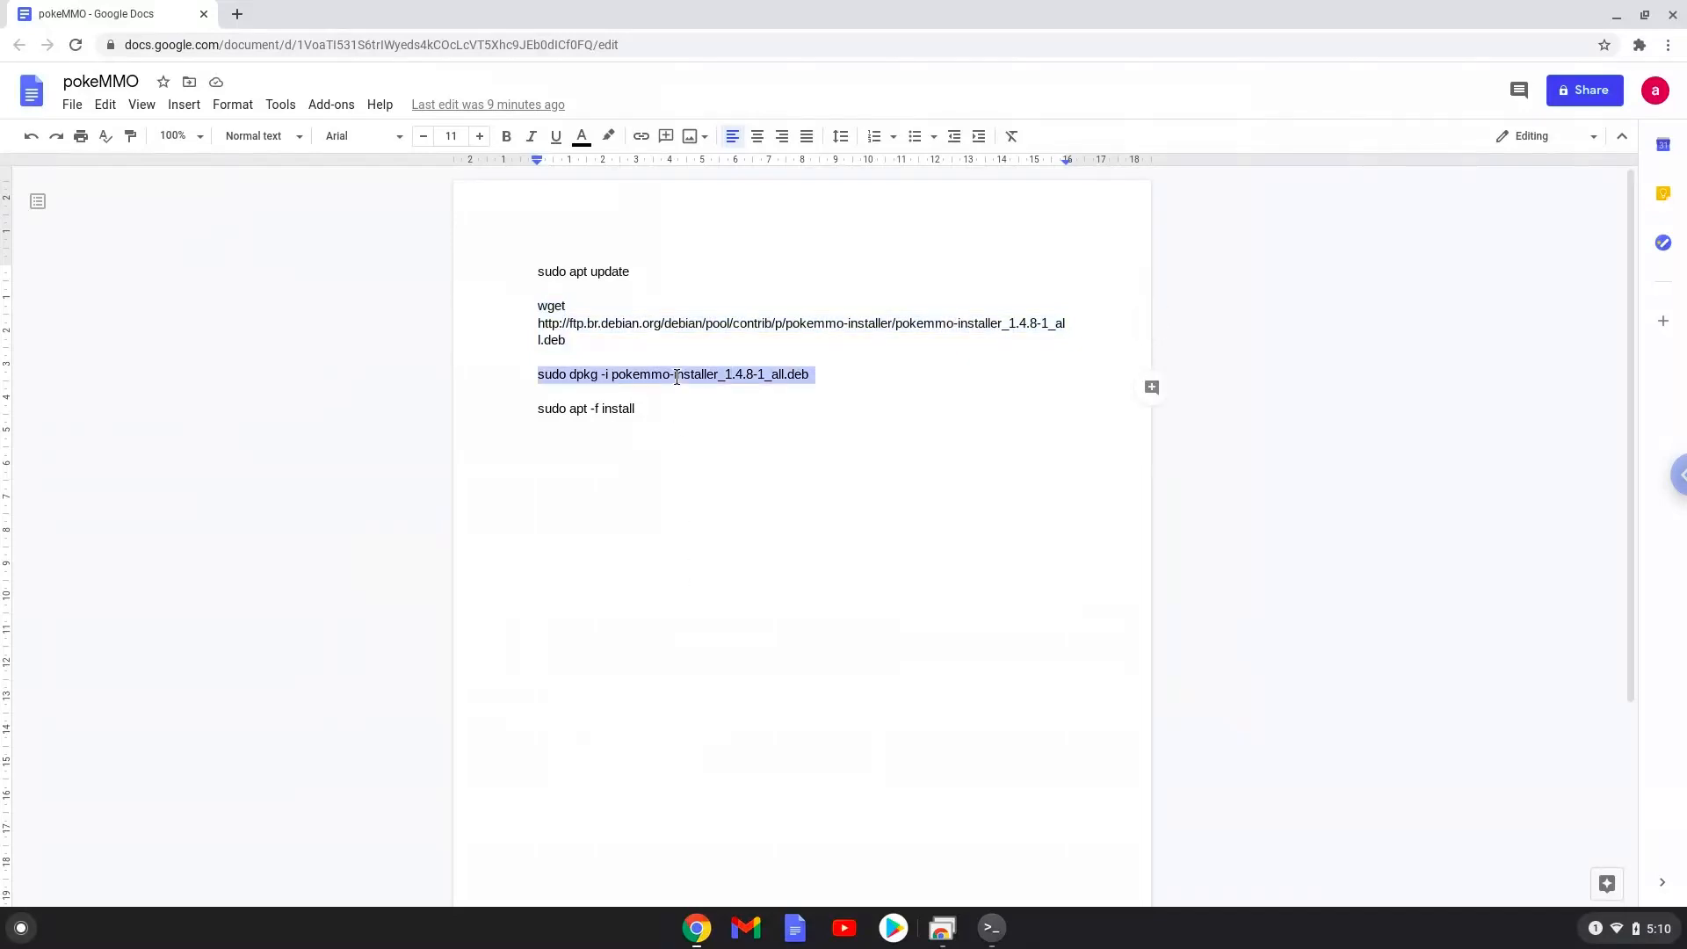
pyautogui.rightClick(675, 373)
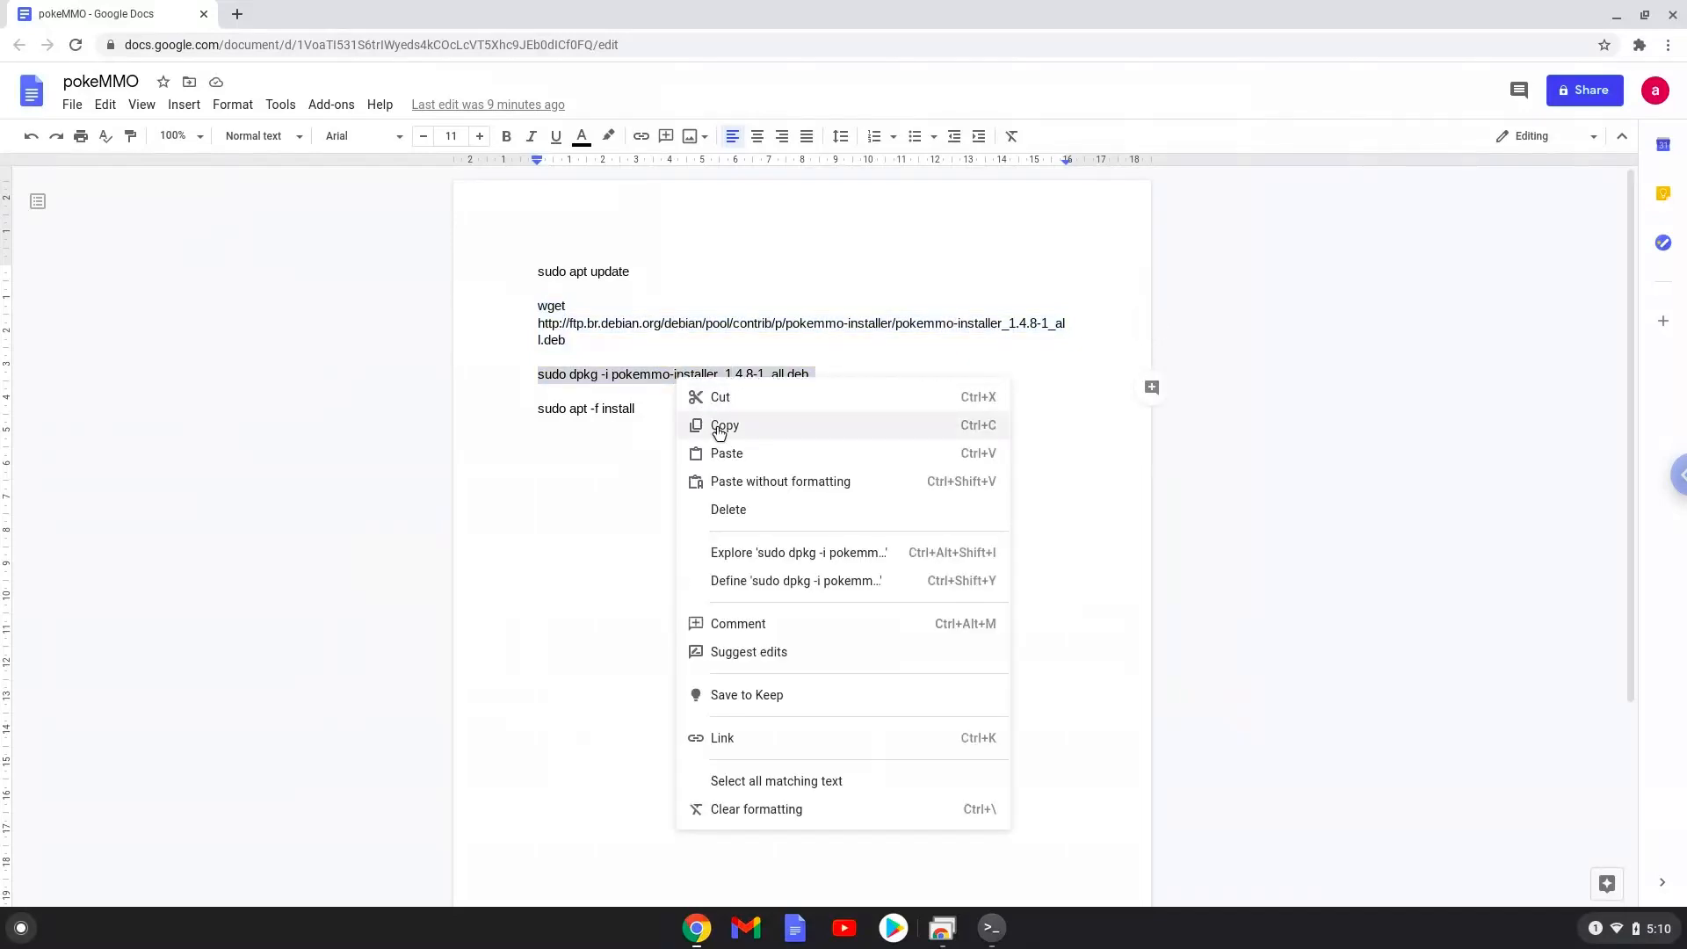
pyautogui.click(725, 426)
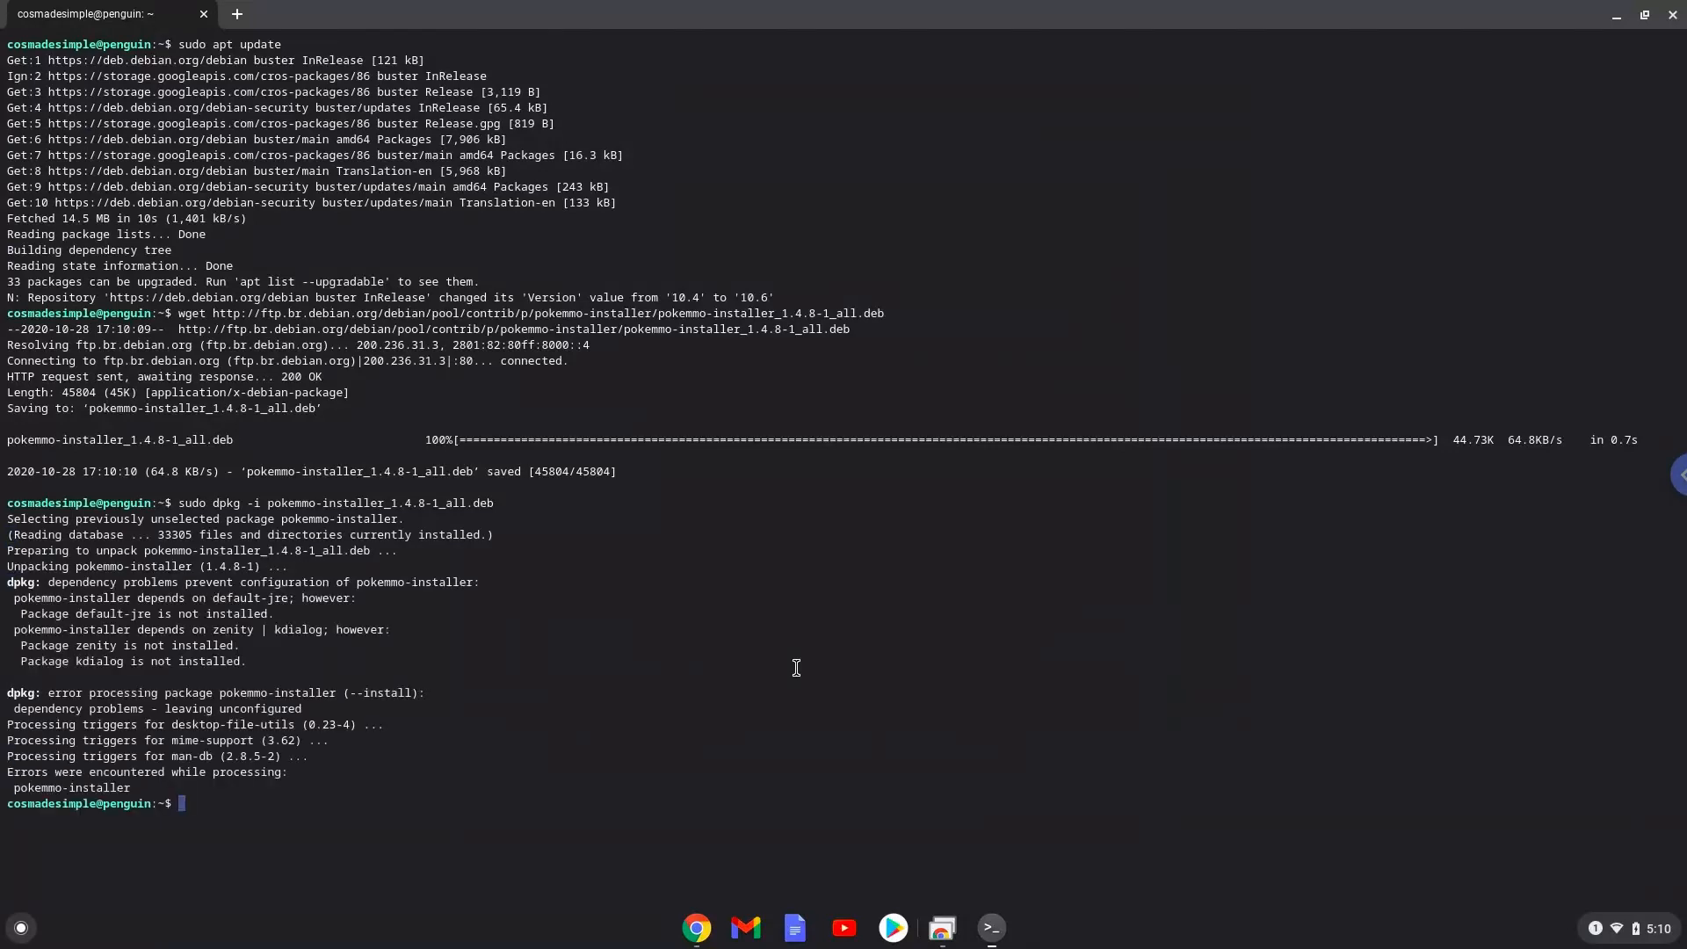
pyautogui.moveTo(698, 928)
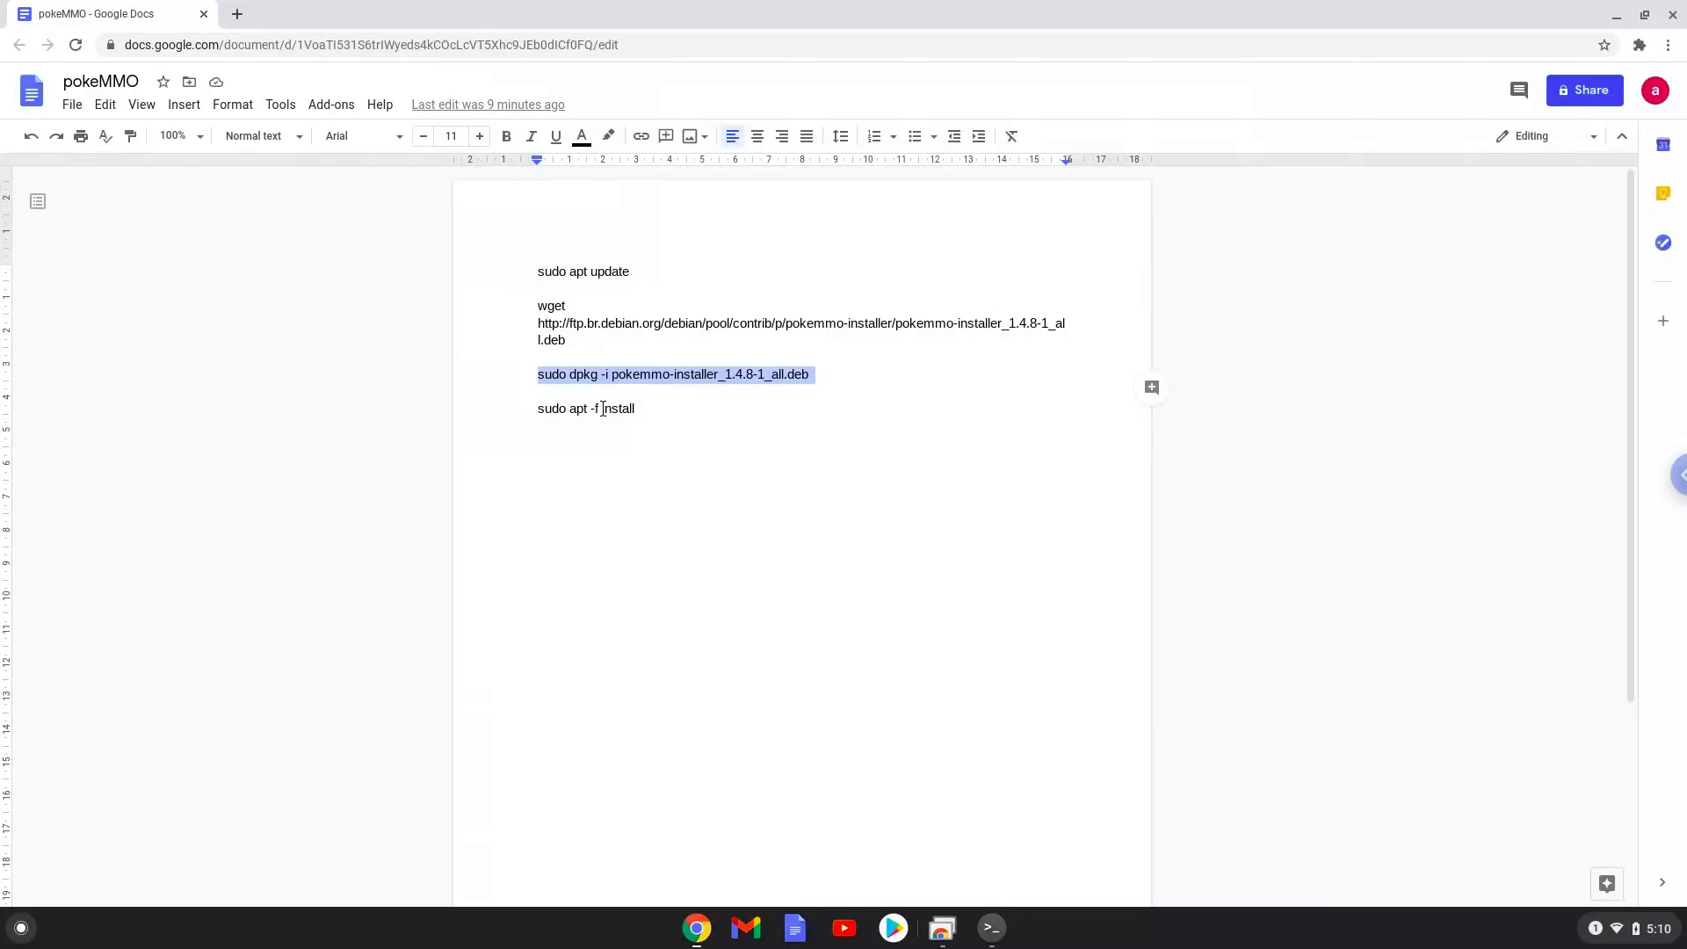
# Run sudo apt -f install in the Terminal to install the missing PokeMMO dependencies
pyautogui.rightClick(587, 408)
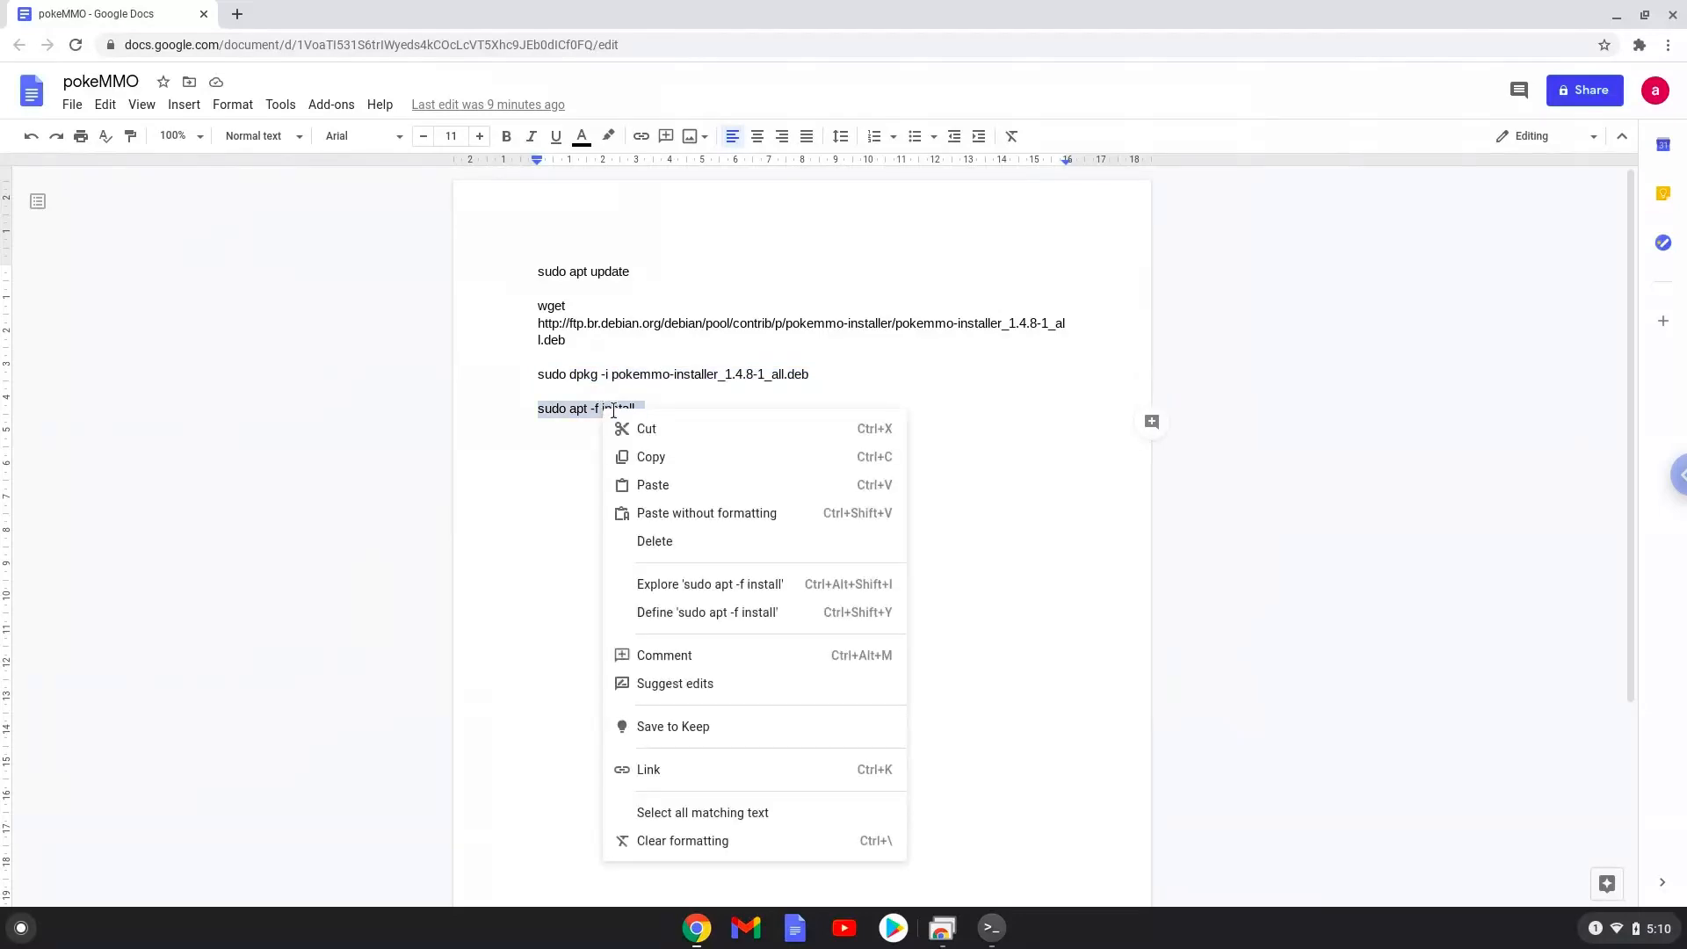
pyautogui.click(867, 705)
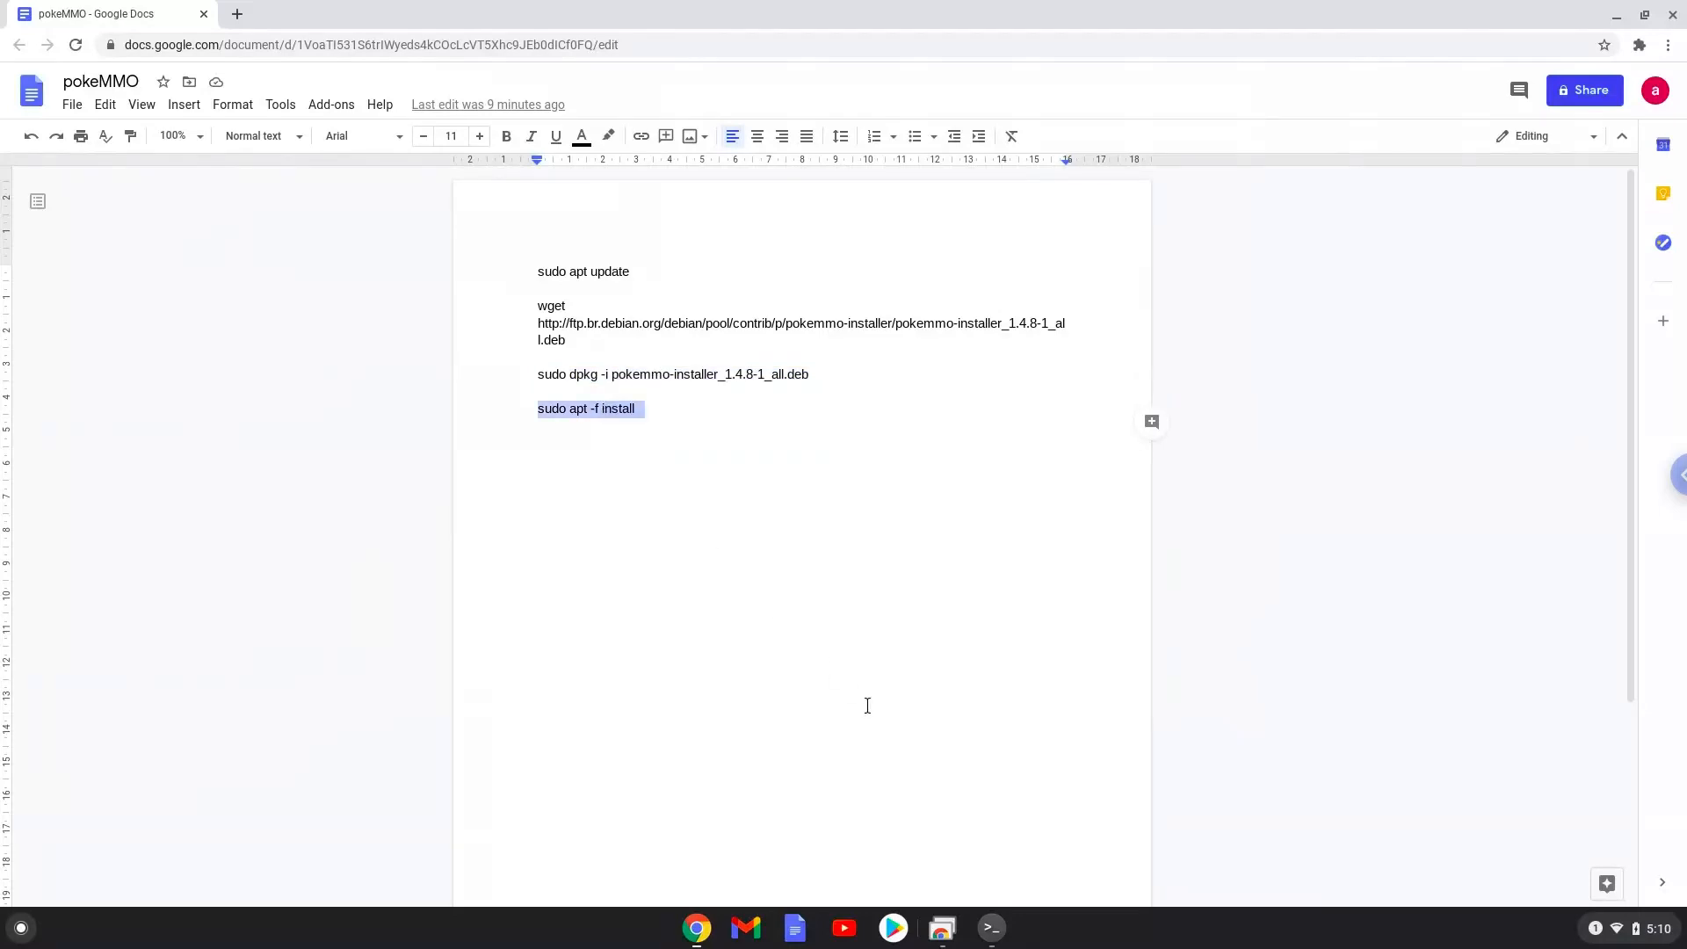
pyautogui.click(987, 929)
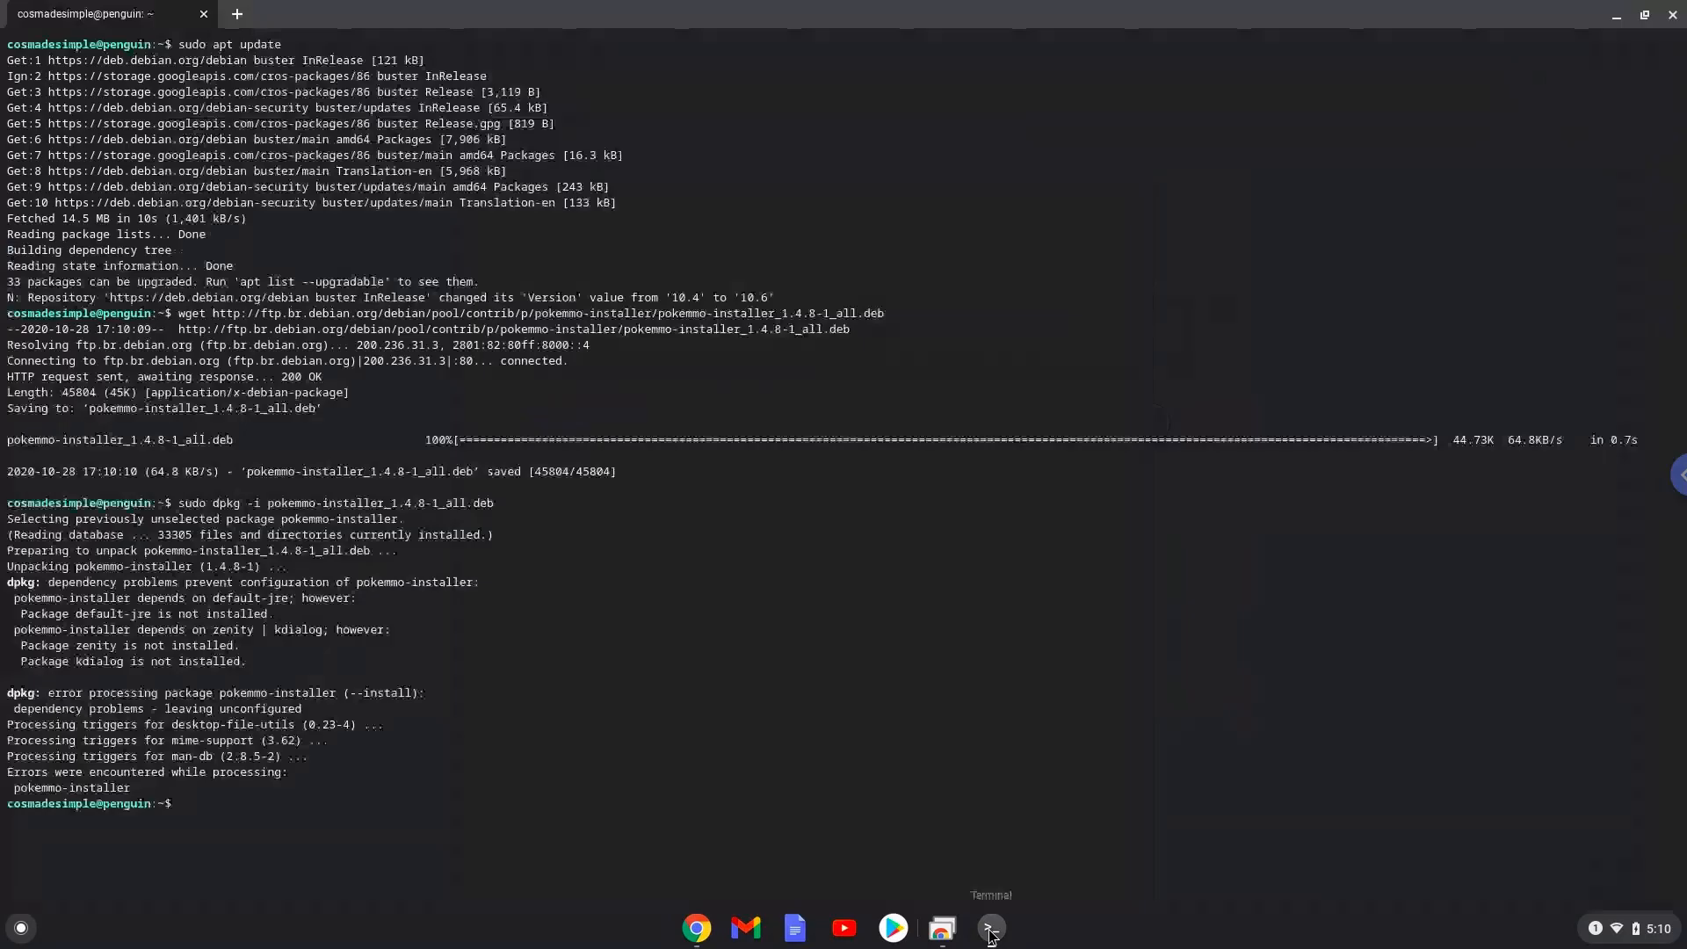
pyautogui.write('sudo apt -f install')
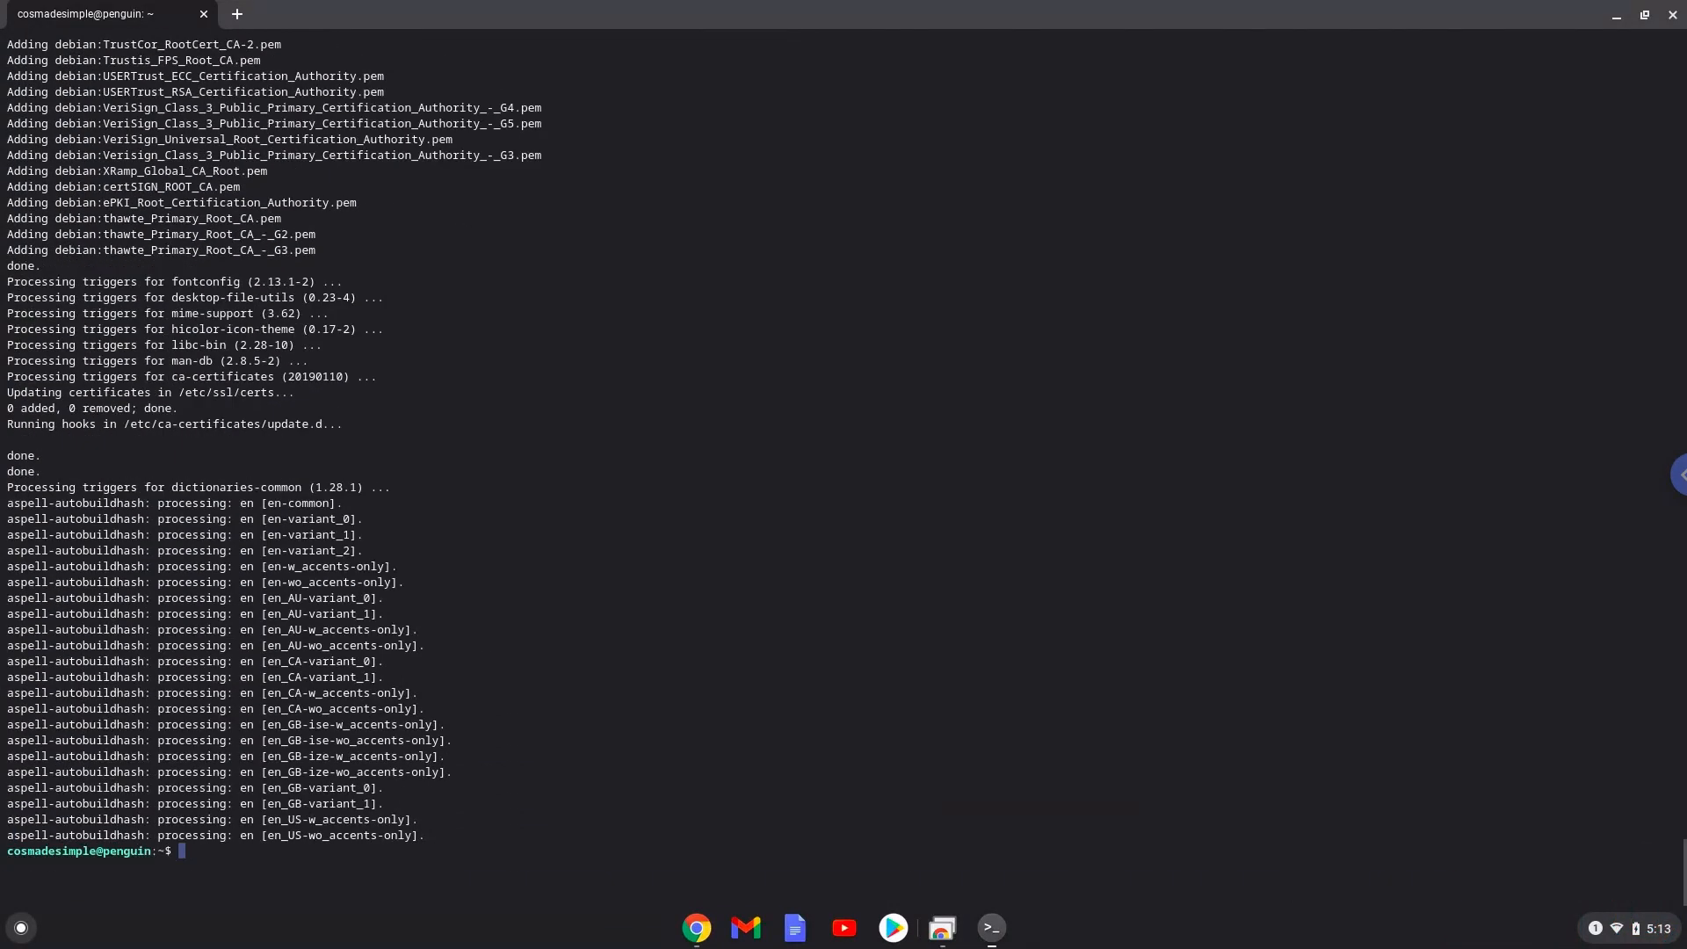
pyautogui.moveTo(1106, 650)
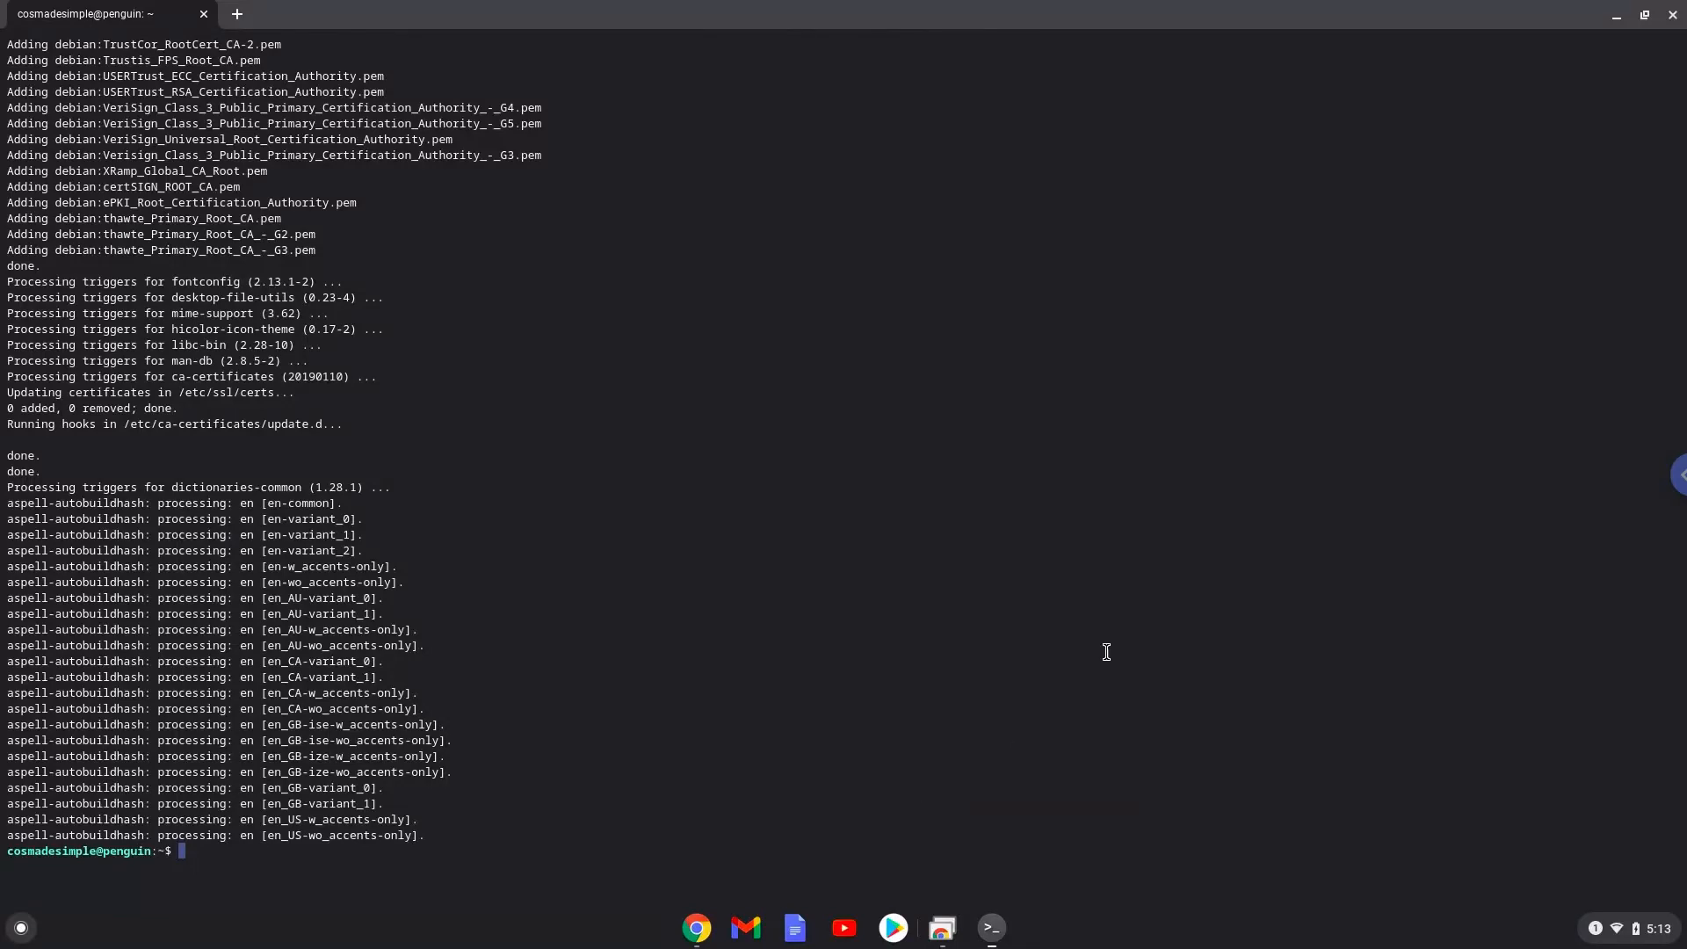
pyautogui.moveTo(1670, 30)
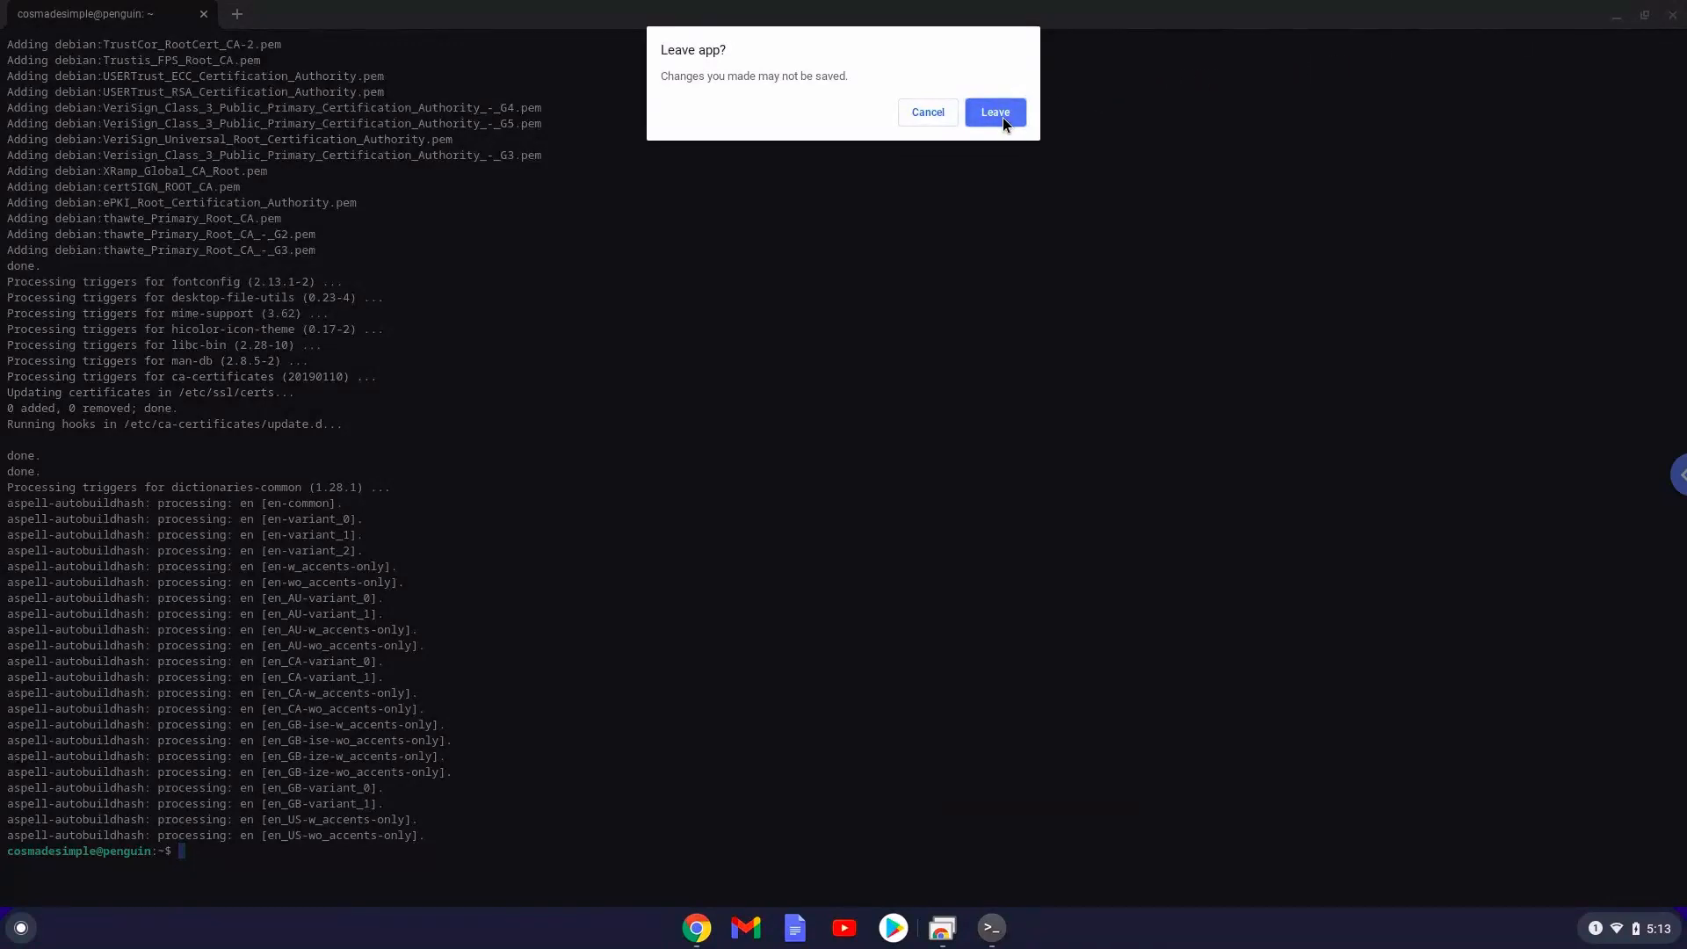
# Confirm closing the terminal, then open the Linux apps folder in the expanded launcher for PokeMMO Installer
pyautogui.click(991, 113)
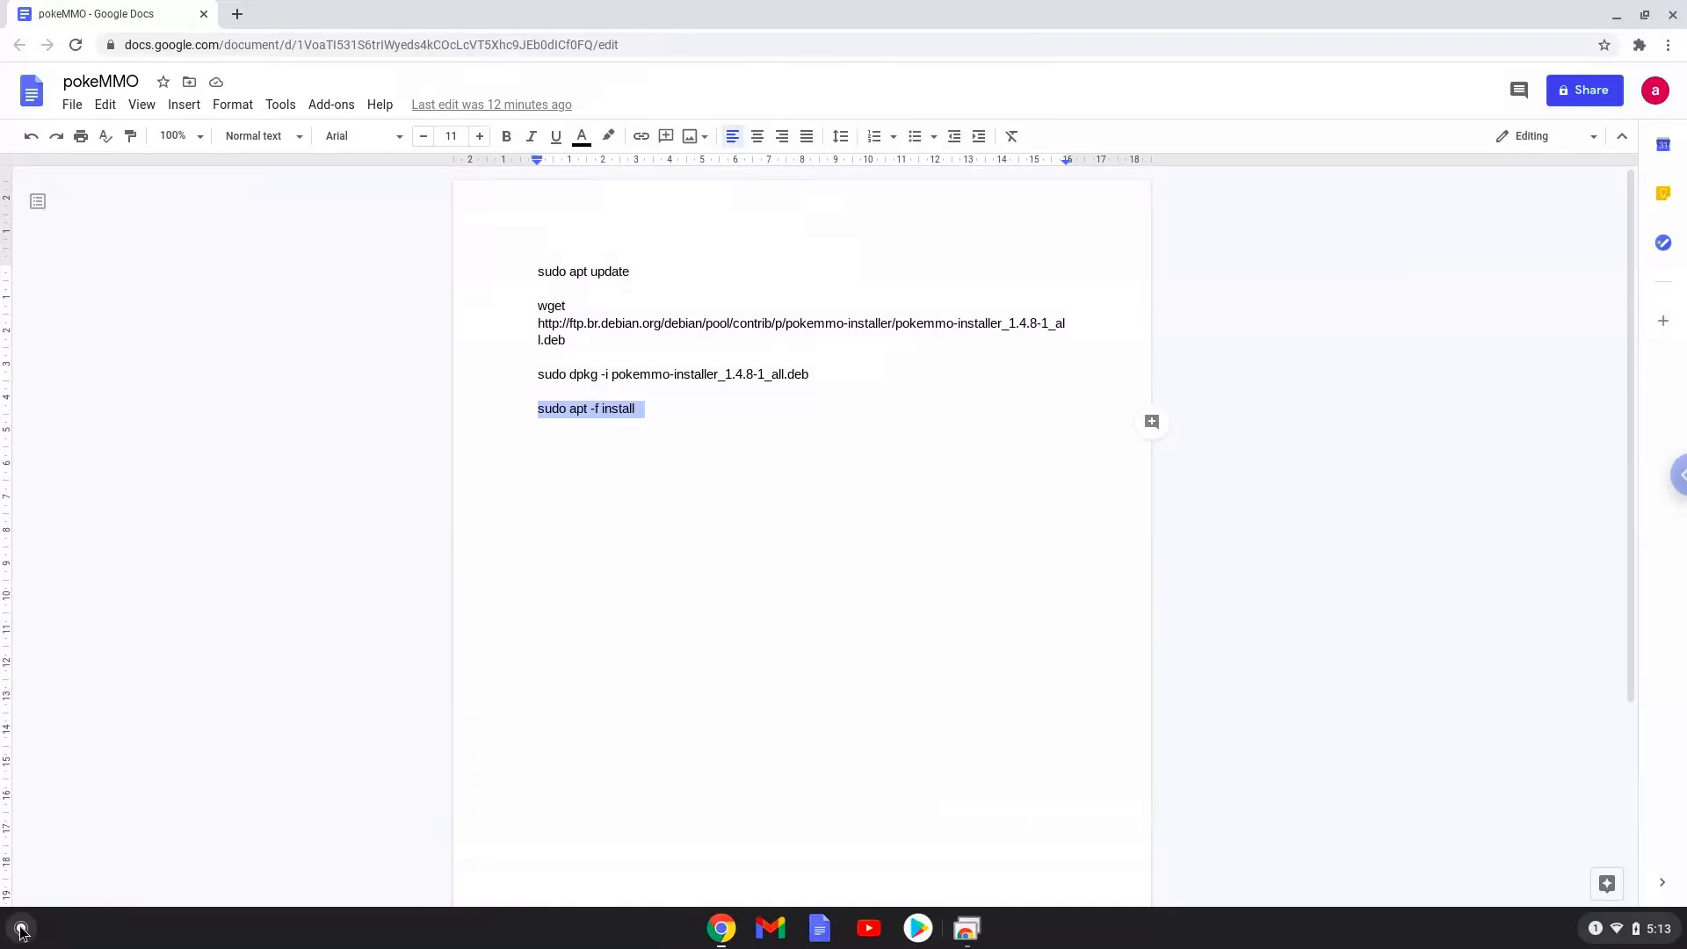
pyautogui.click(19, 928)
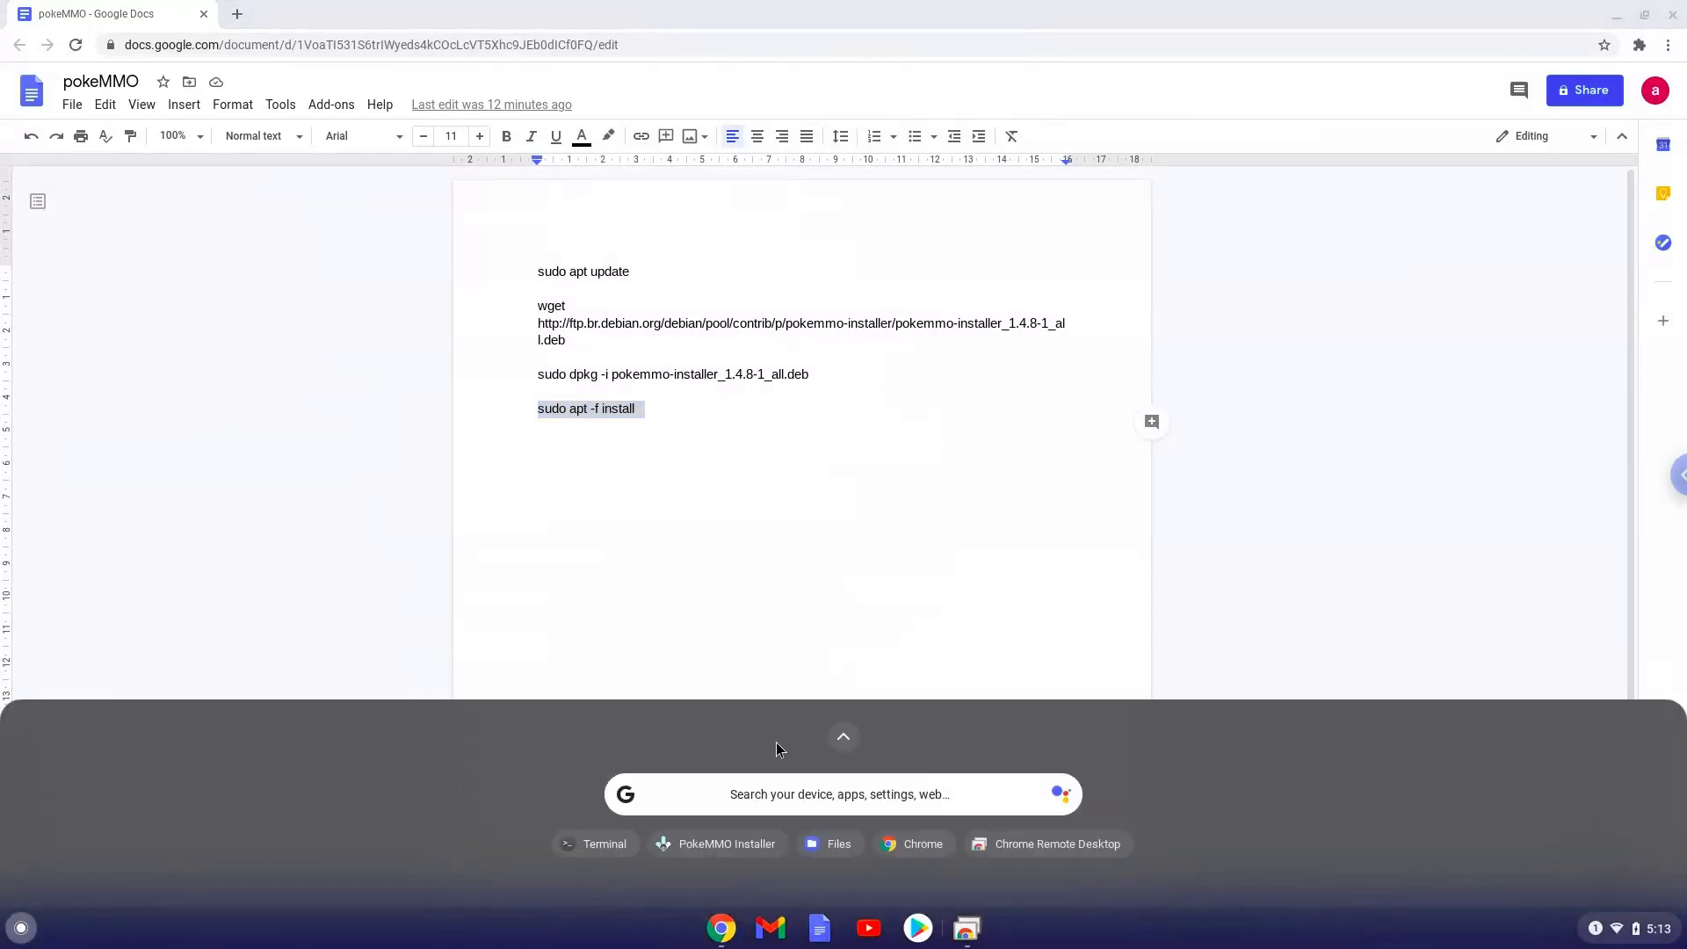
pyautogui.click(842, 736)
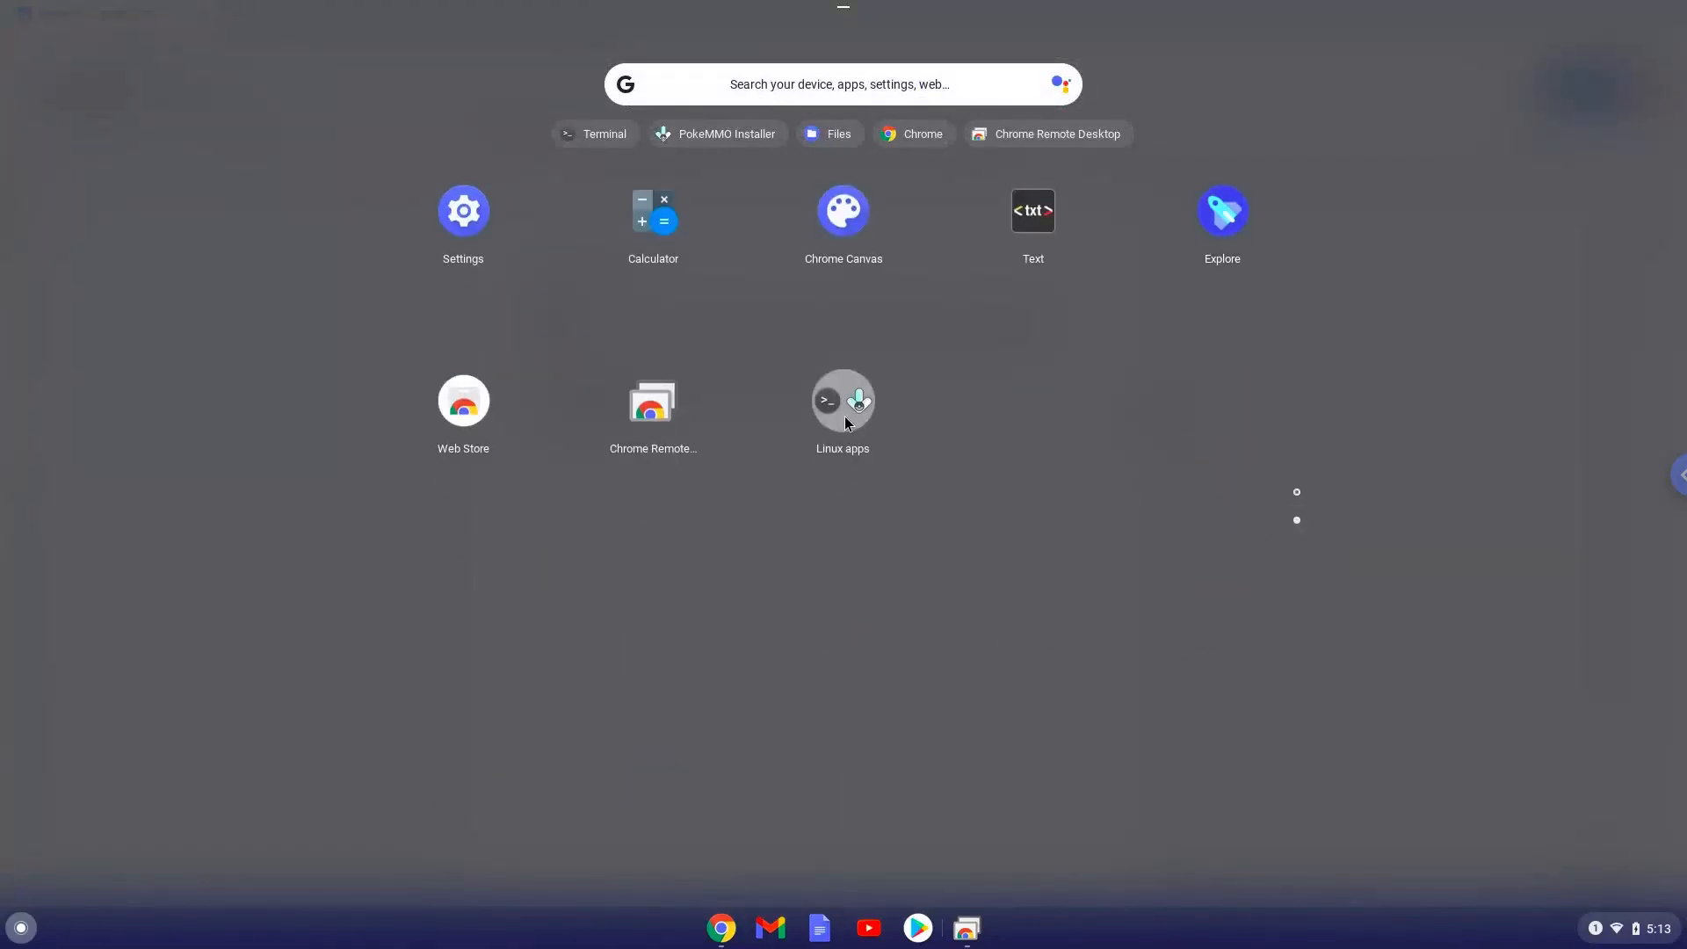
pyautogui.click(842, 399)
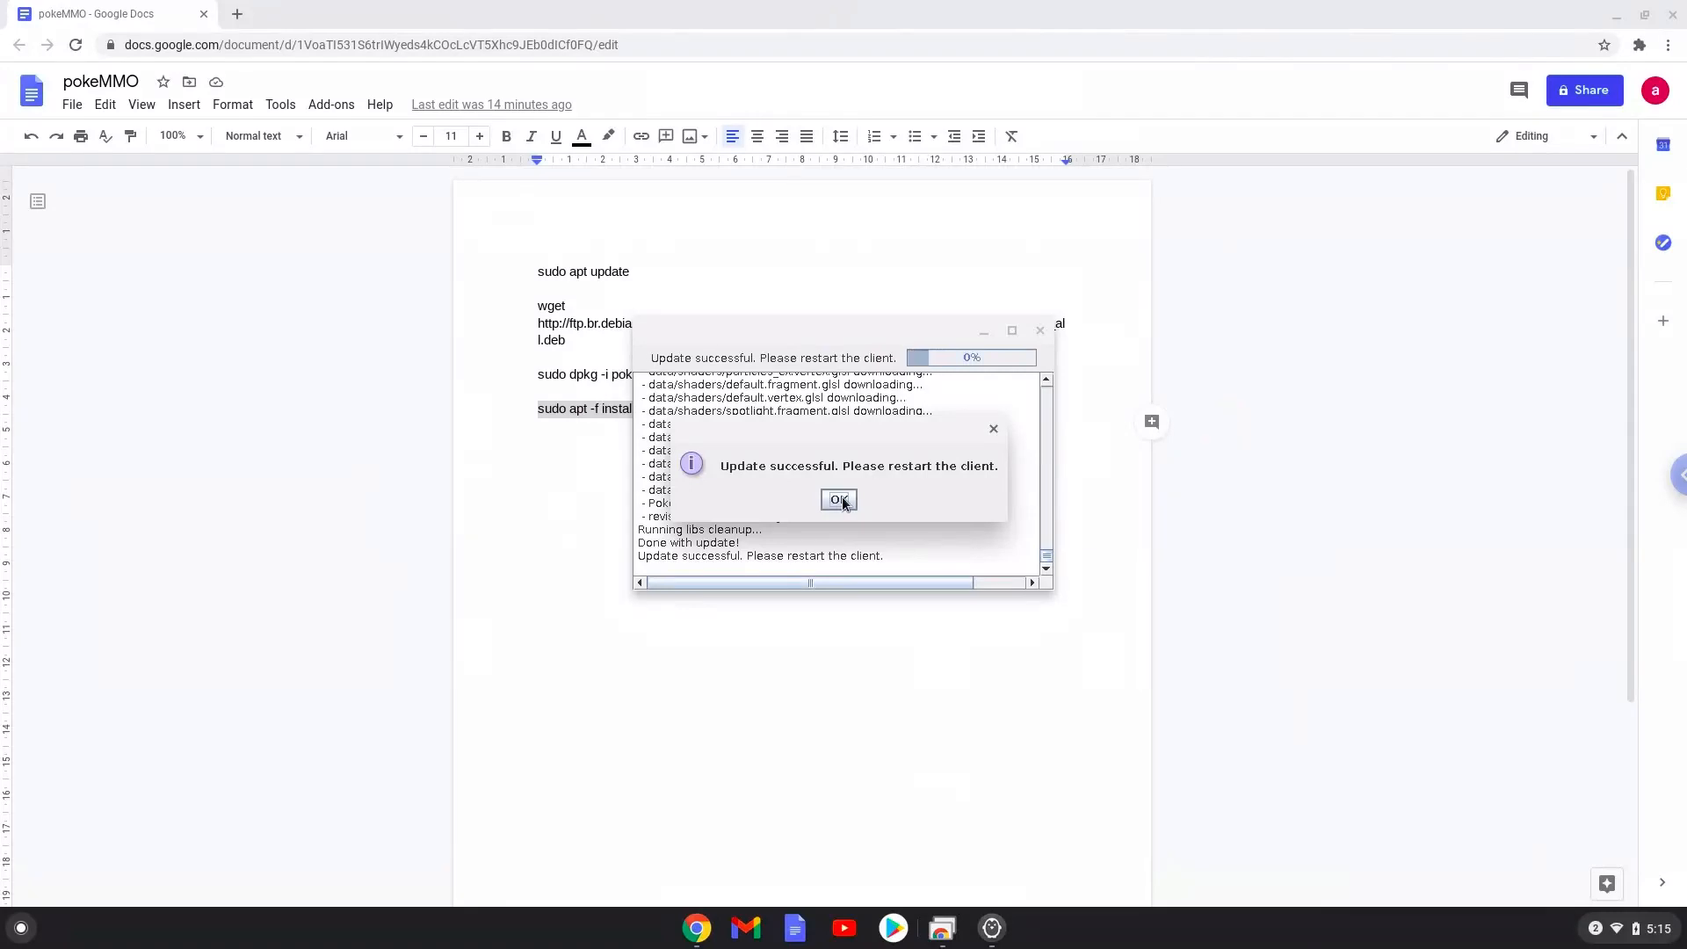
# Dismiss the Update successful dialog with OK and reopen the app launcher
pyautogui.click(838, 499)
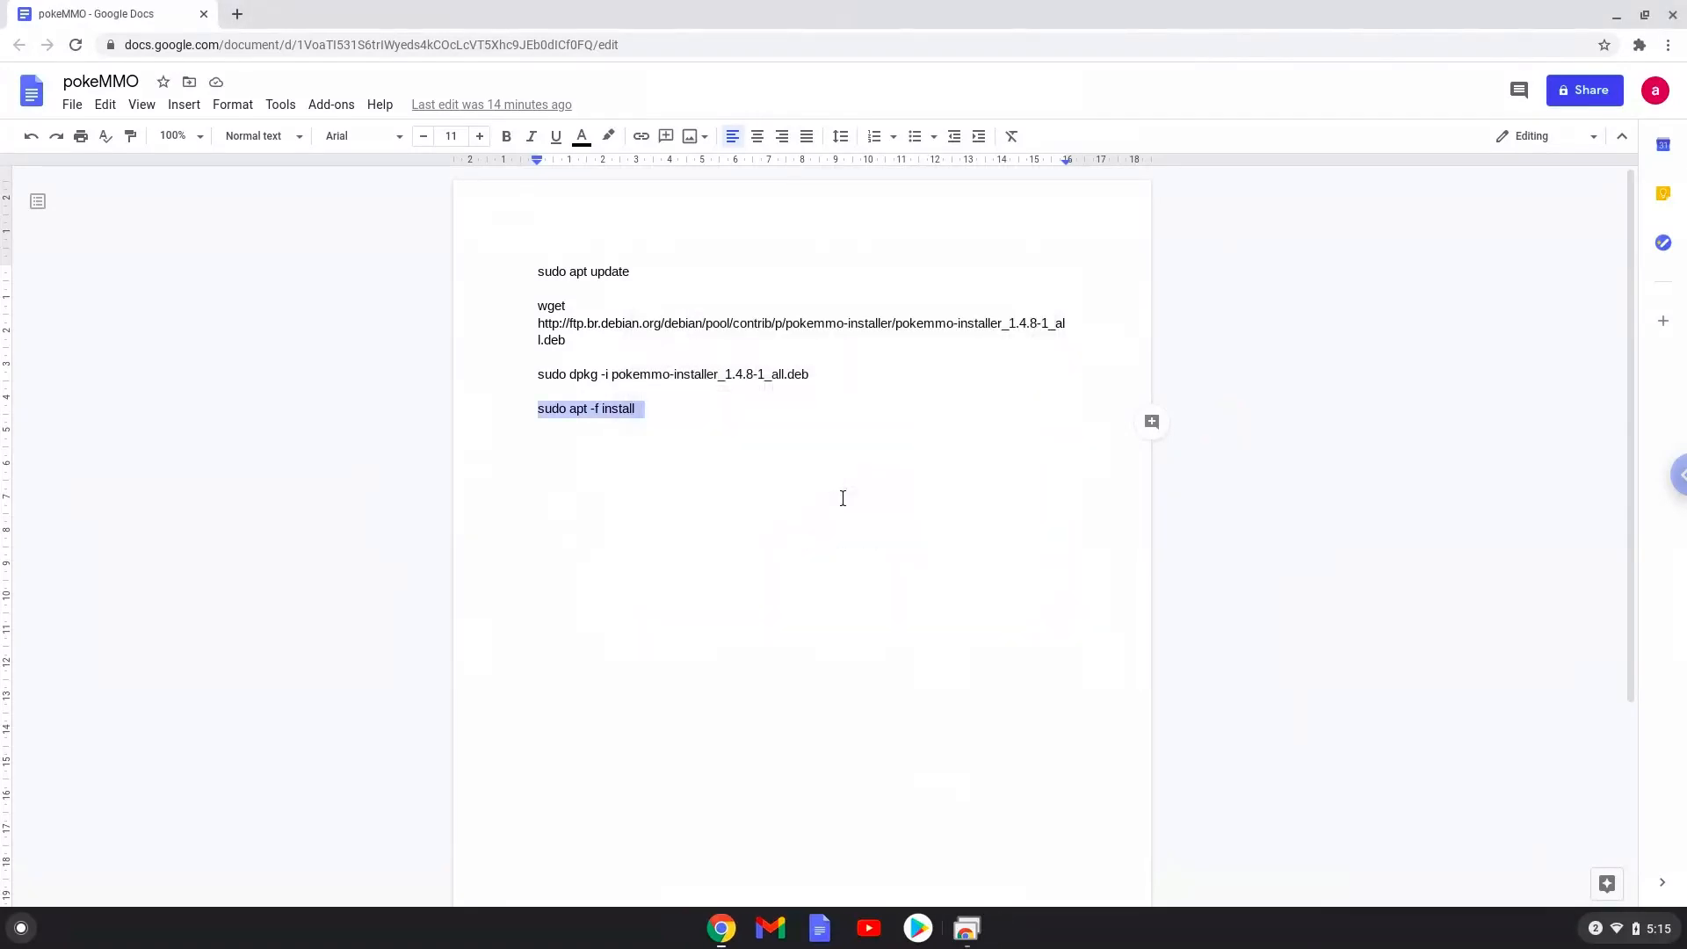
pyautogui.moveTo(30, 926)
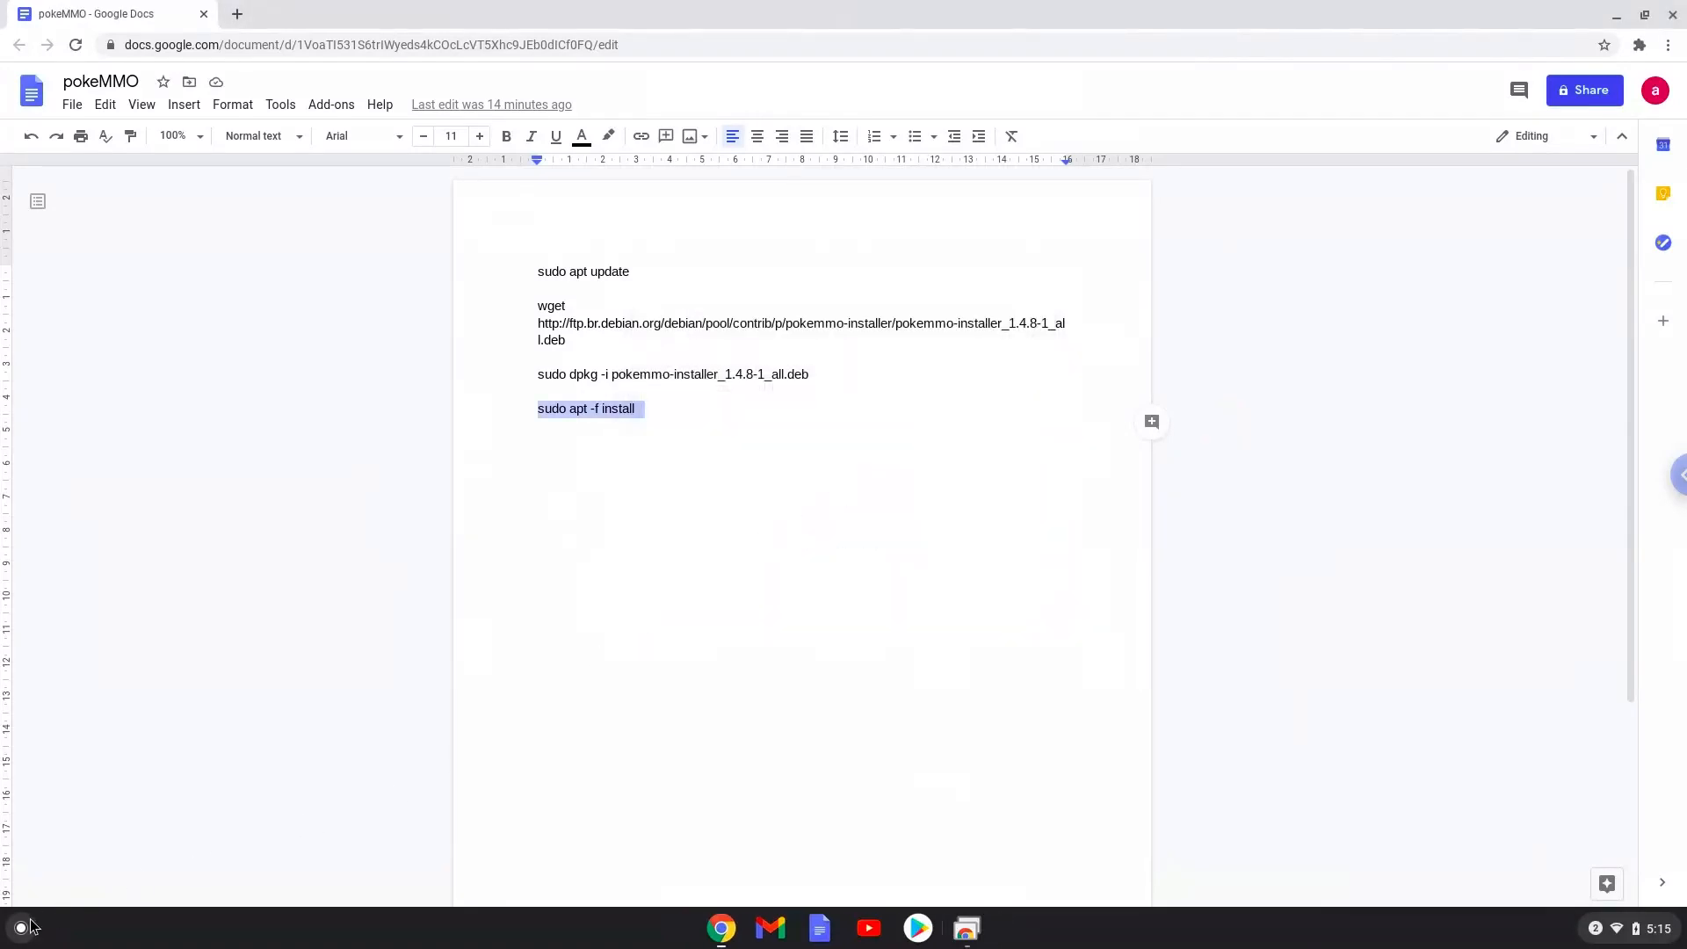
pyautogui.click(19, 929)
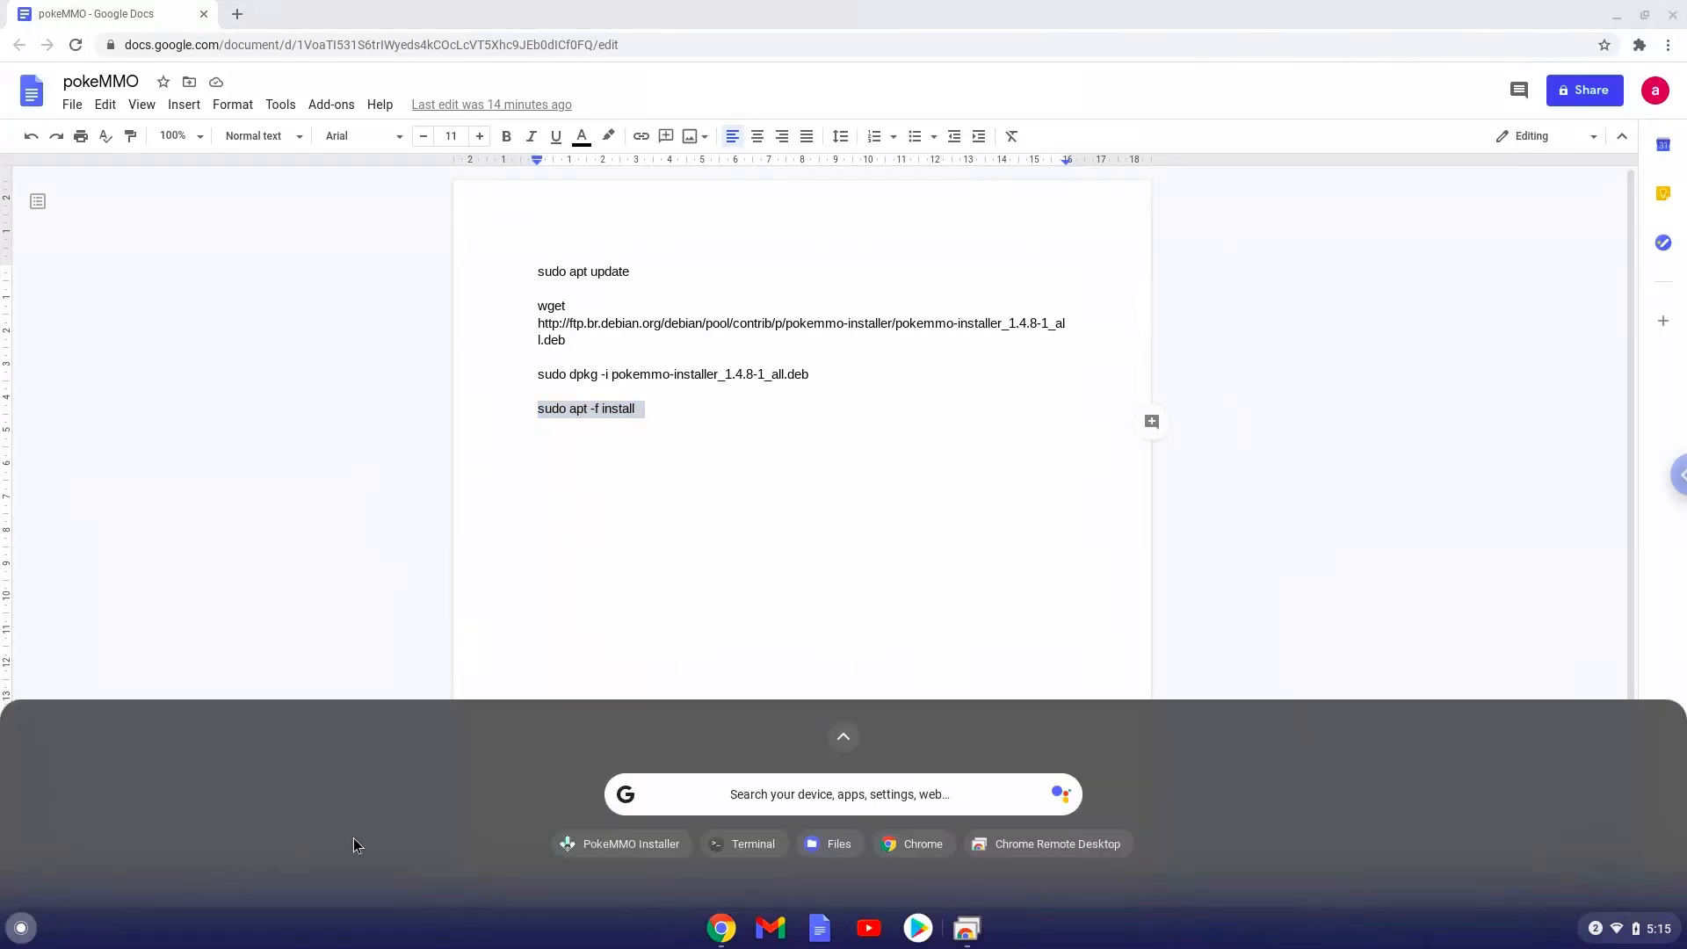